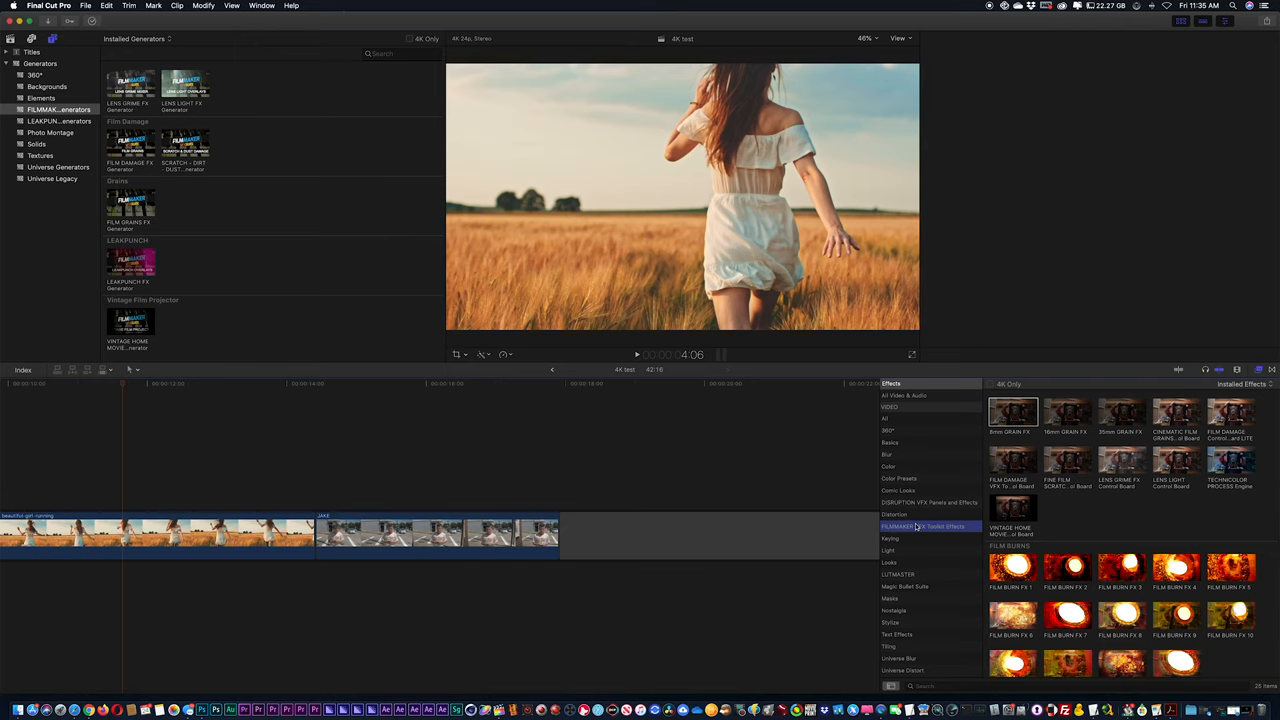
Step: Browse the FILMMAKER VFX Toolkit effects and preview the 35mm grain effect
left_click(928, 528)
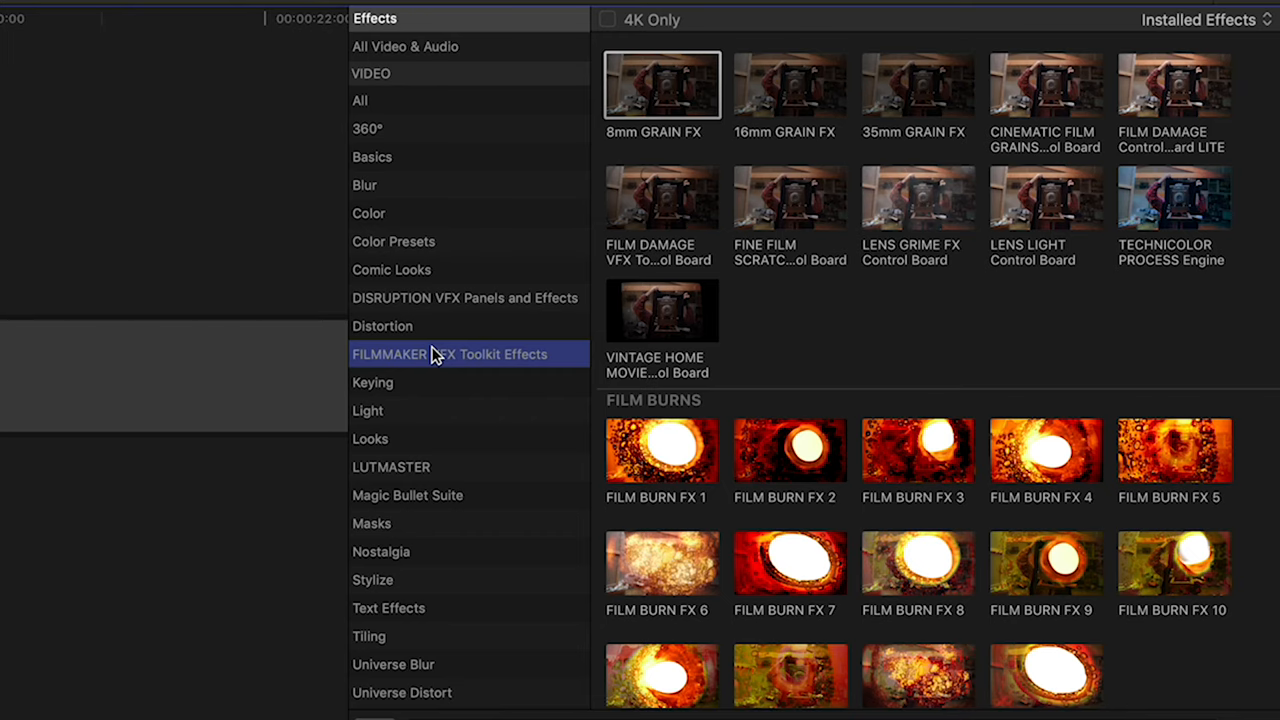
mouse_move(696, 108)
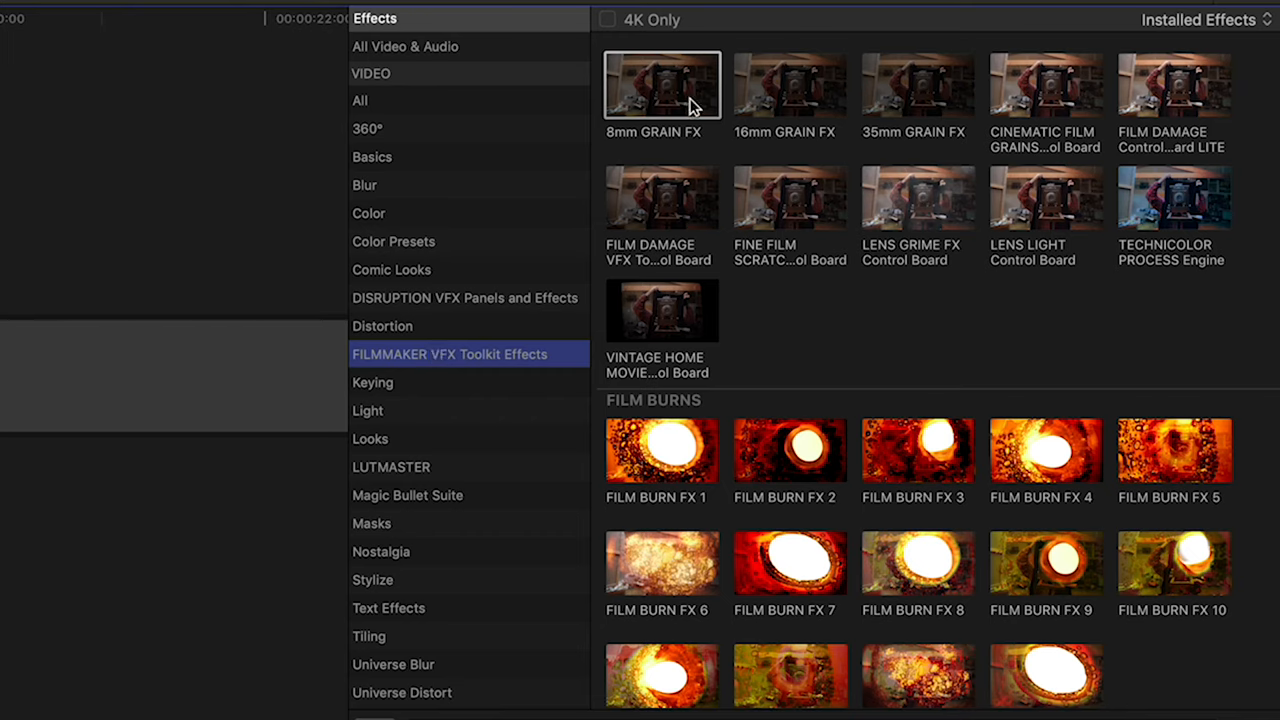
left_click(916, 84)
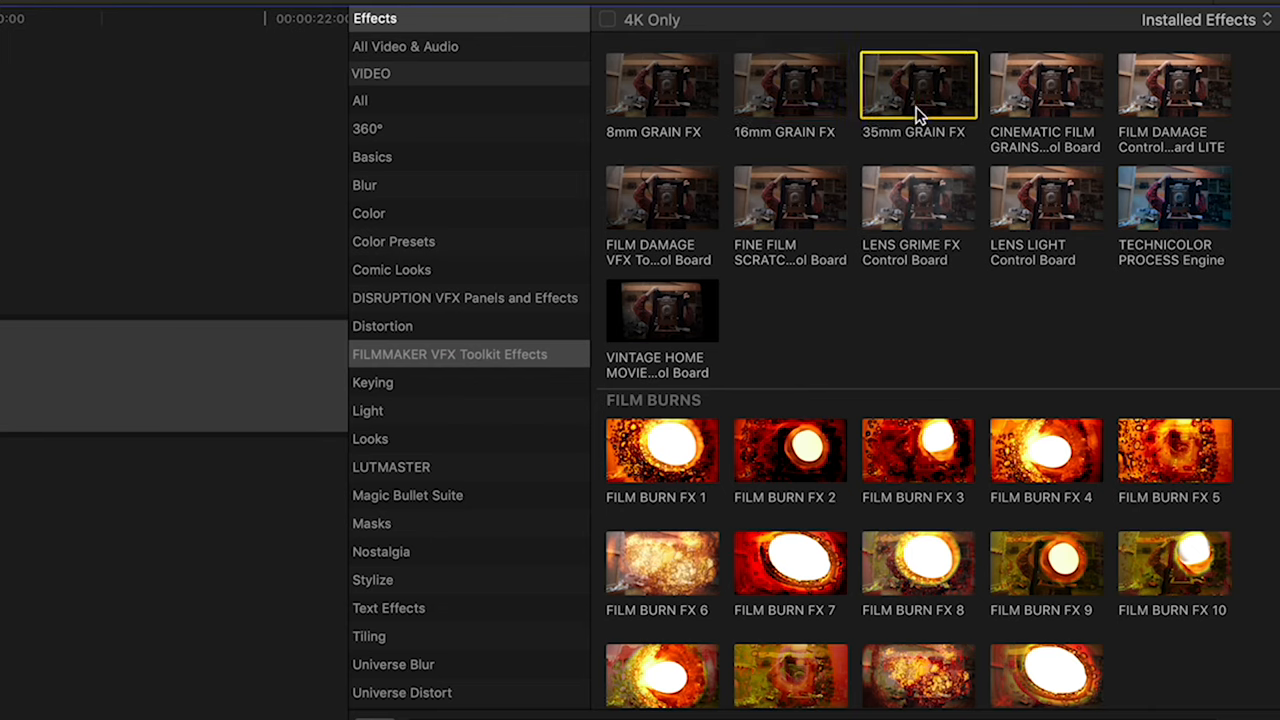
mouse_move(918, 84)
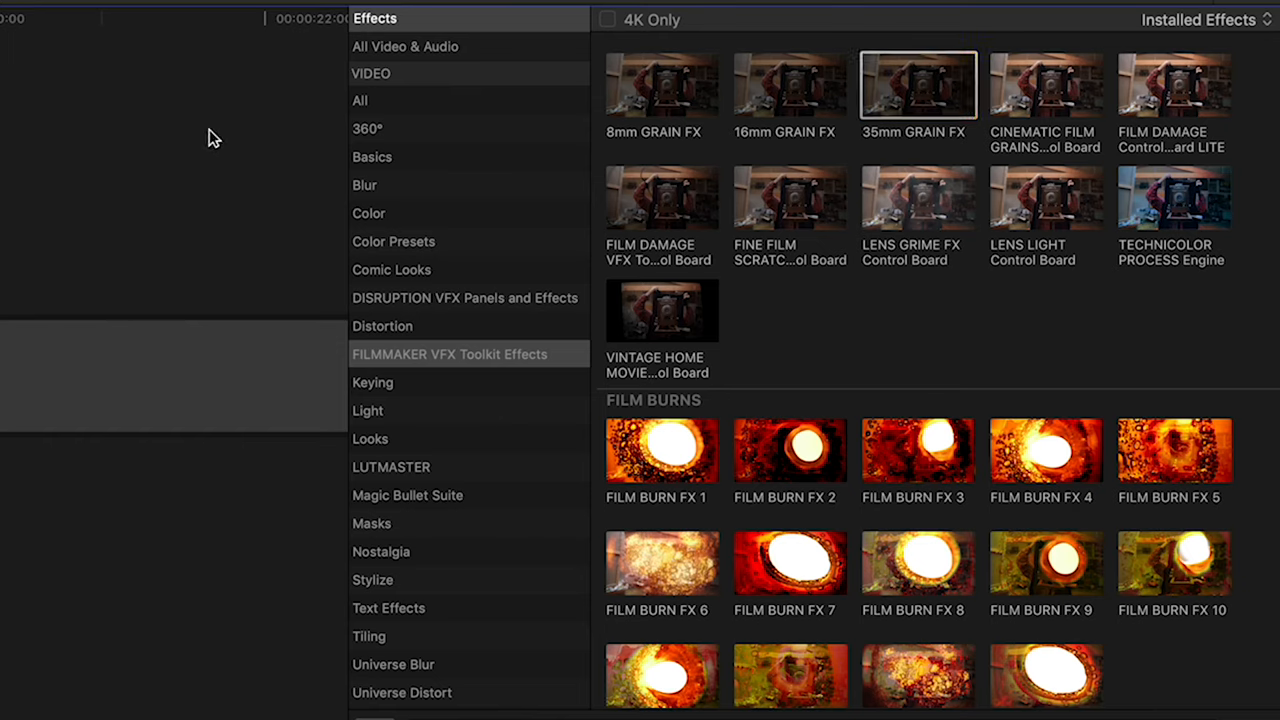
mouse_move(1046, 84)
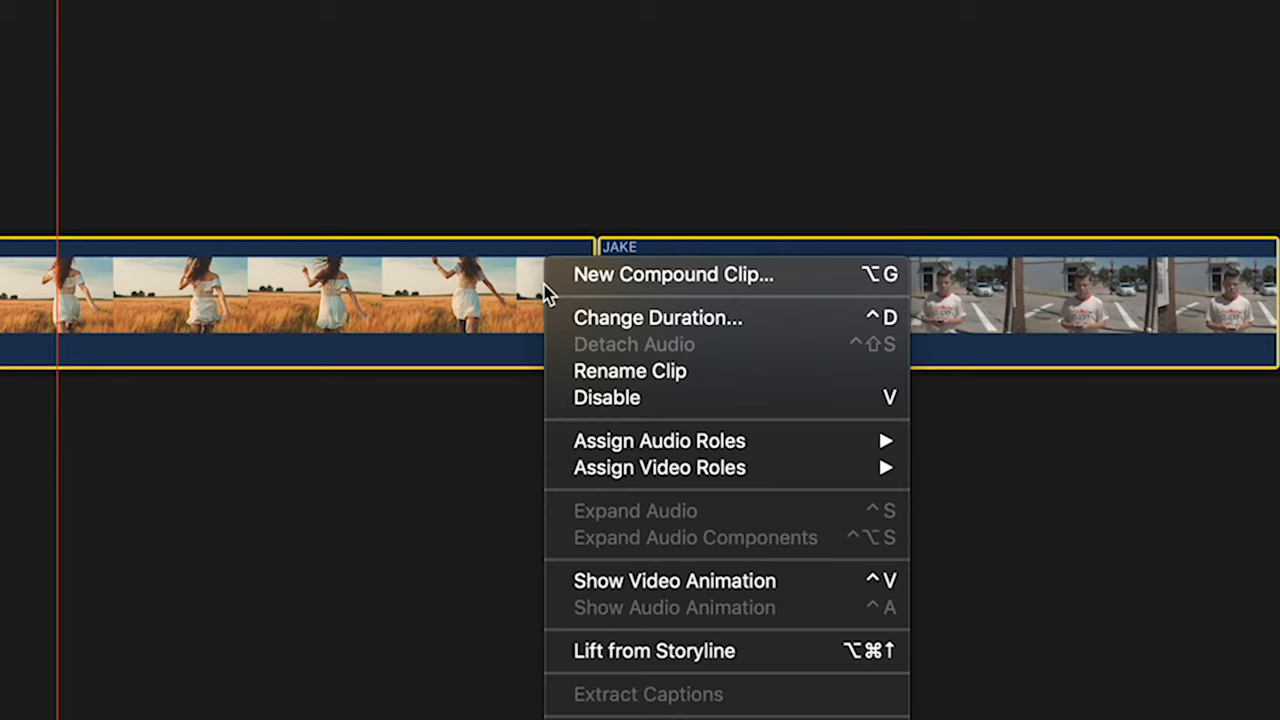
mouse_move(650, 276)
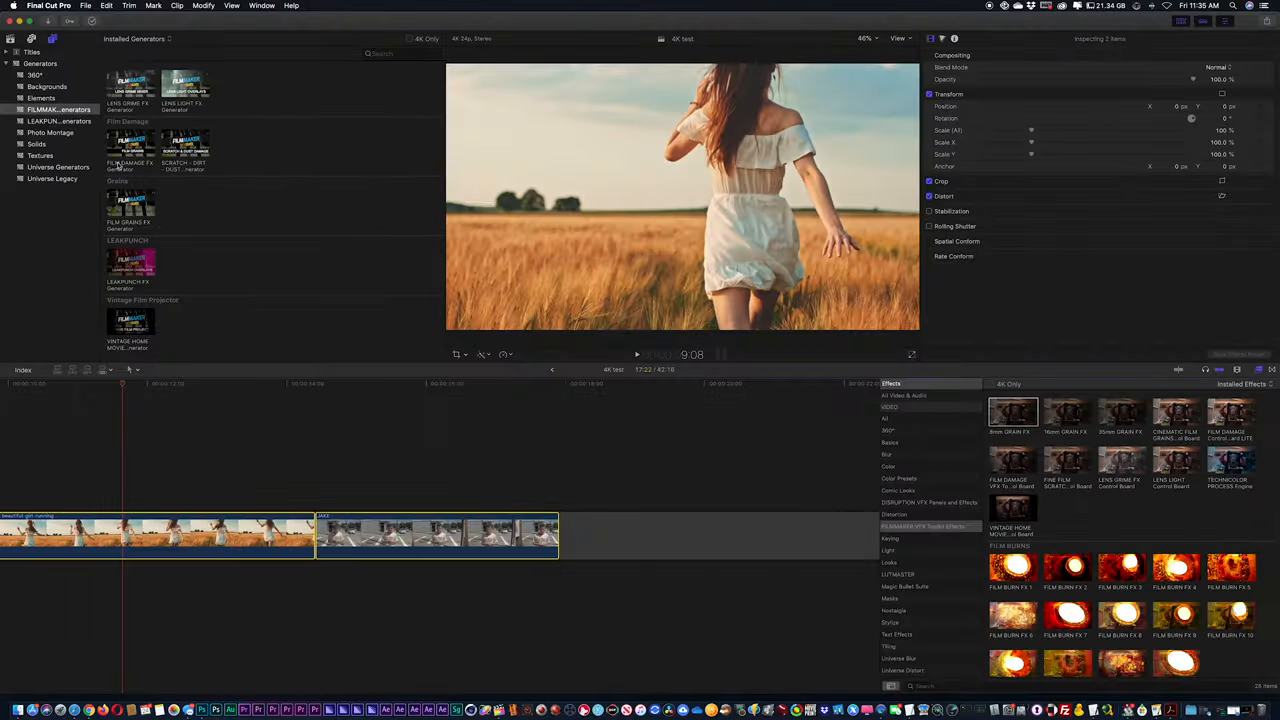
Step: Soften the 8mm GRAIN FX look with defocus and boost its saturation, pausing to review
left_click(184, 140)
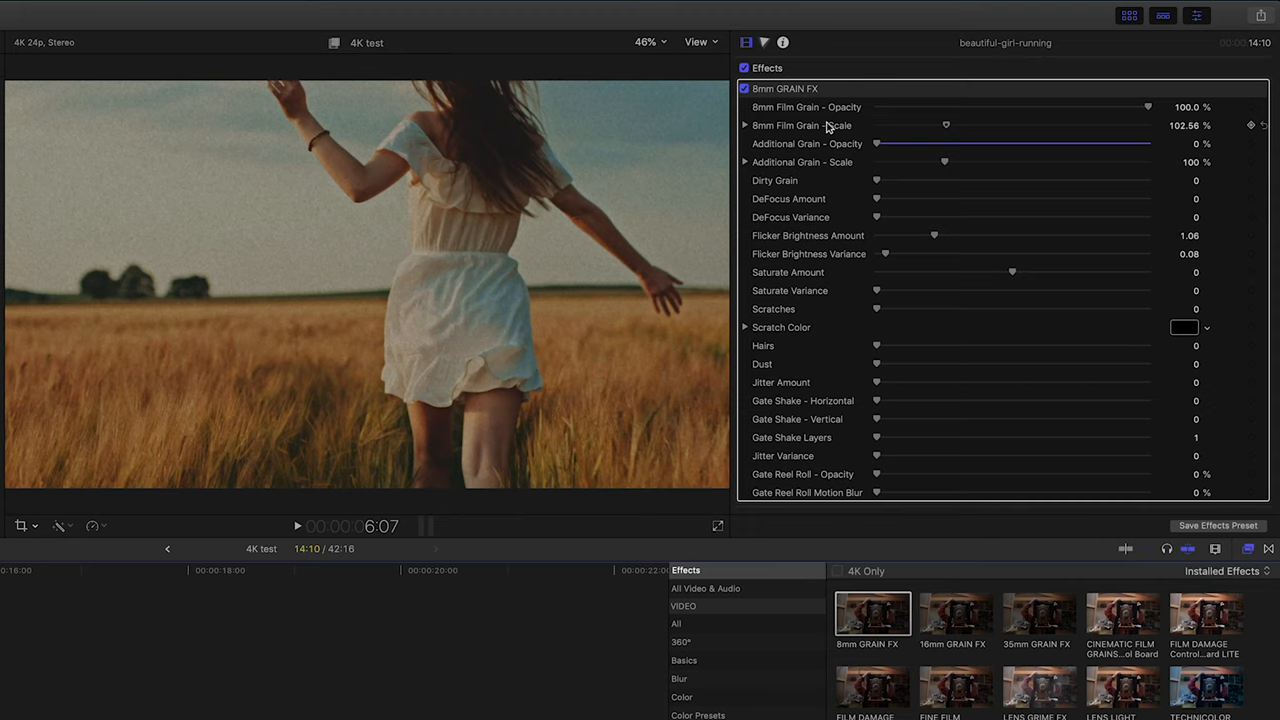
mouse_move(848, 132)
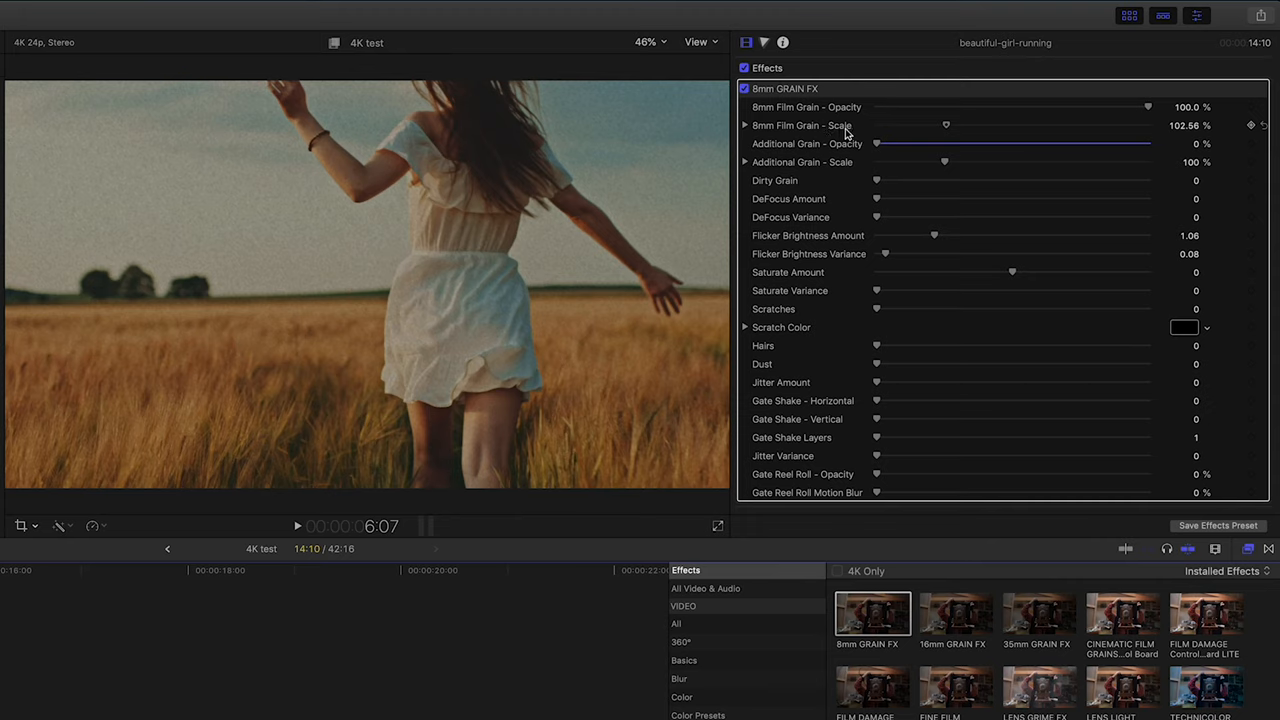
mouse_move(968, 128)
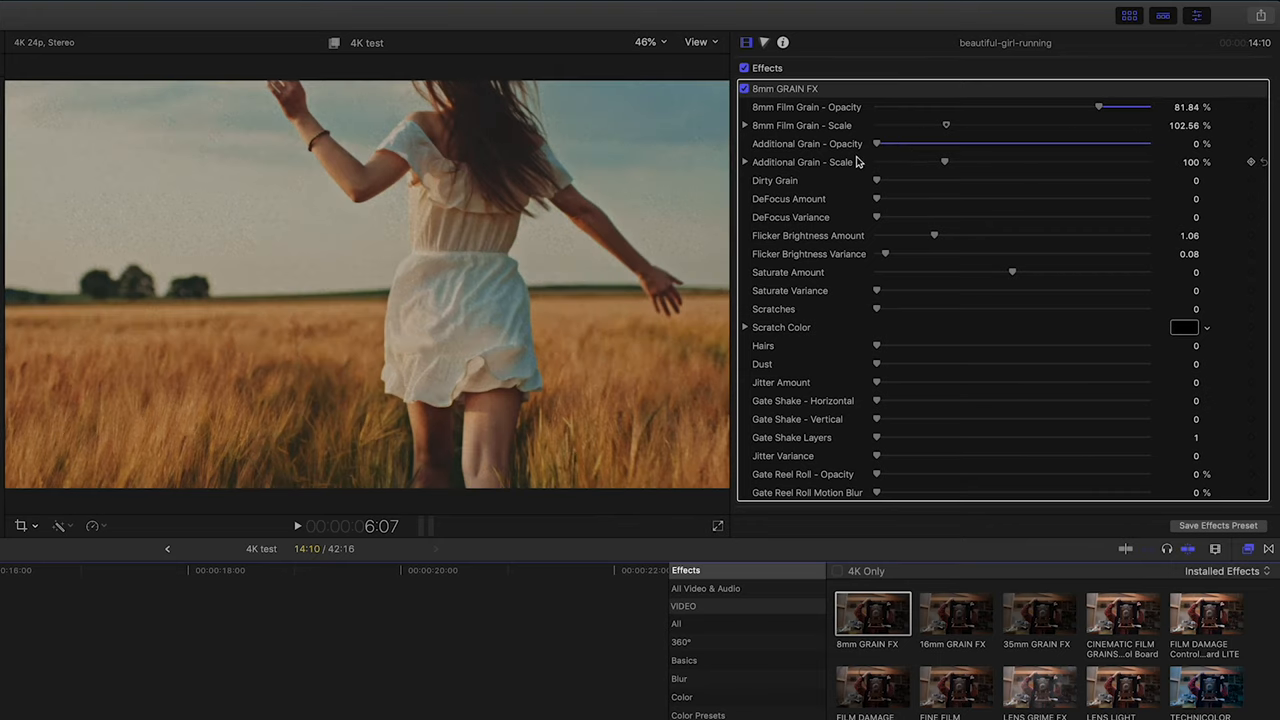
left_click_drag(876, 198, 990, 198)
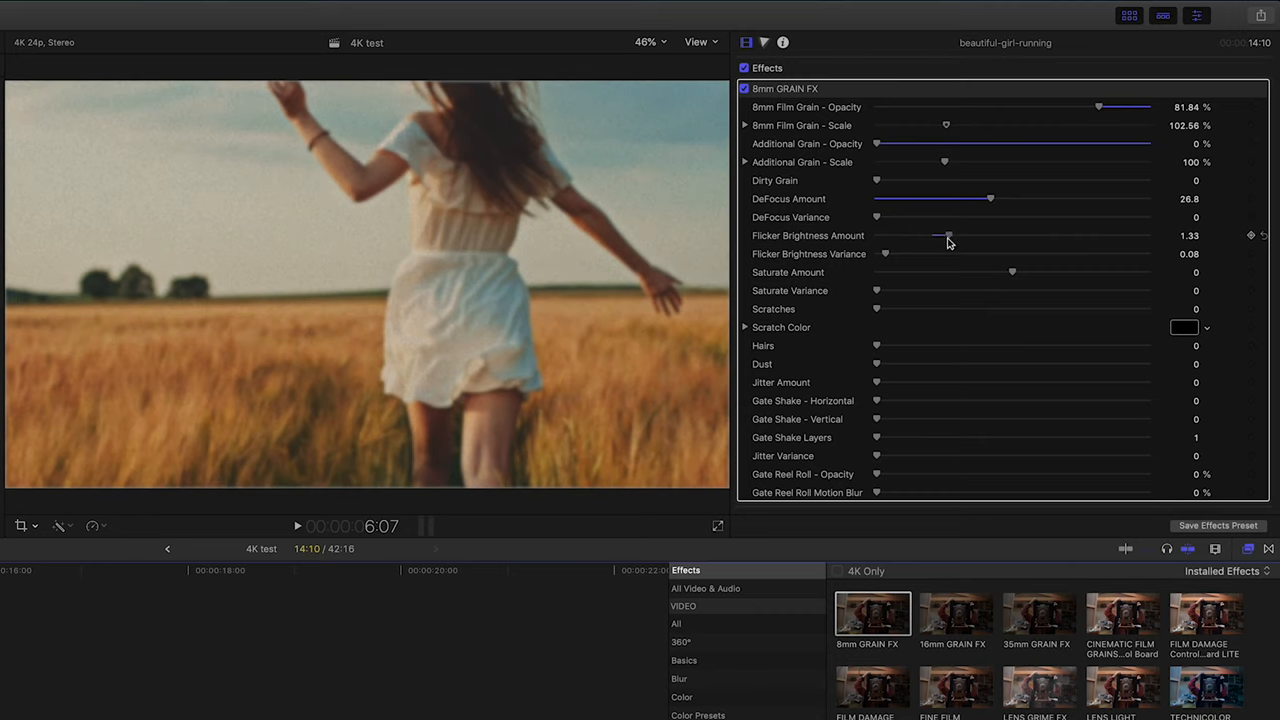
mouse_move(1012, 276)
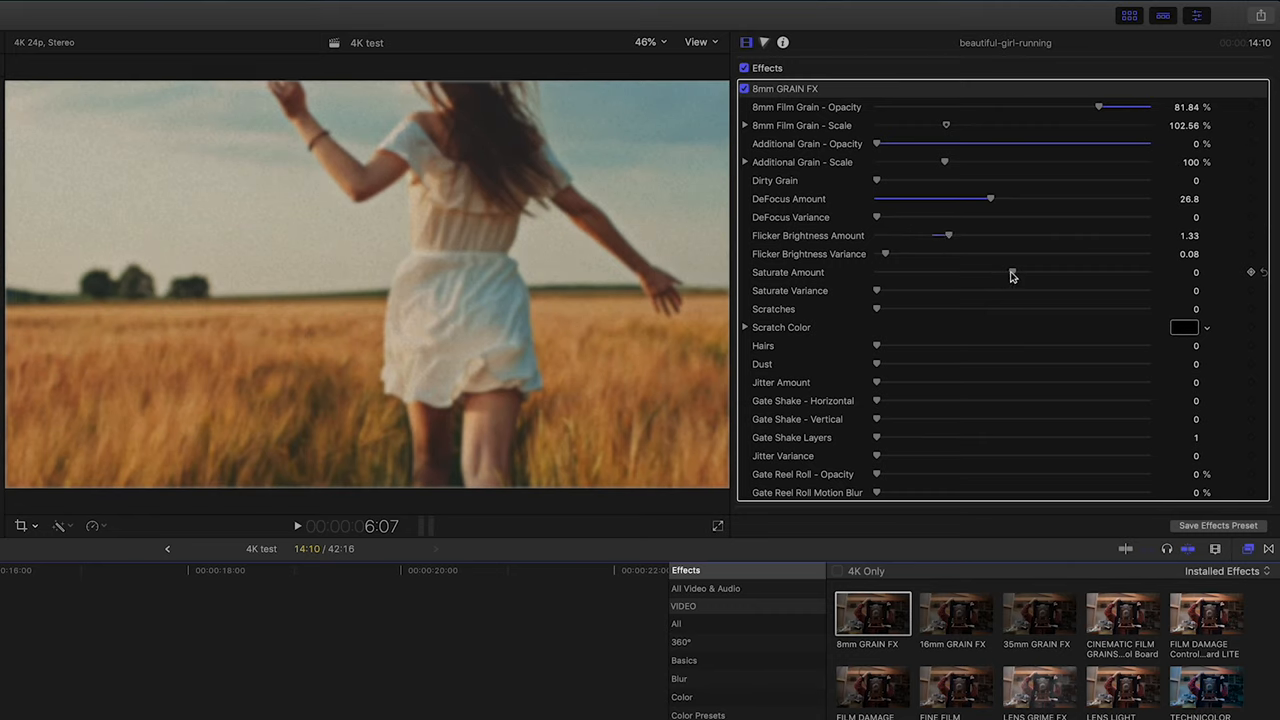
left_click_drag(876, 272, 1016, 272)
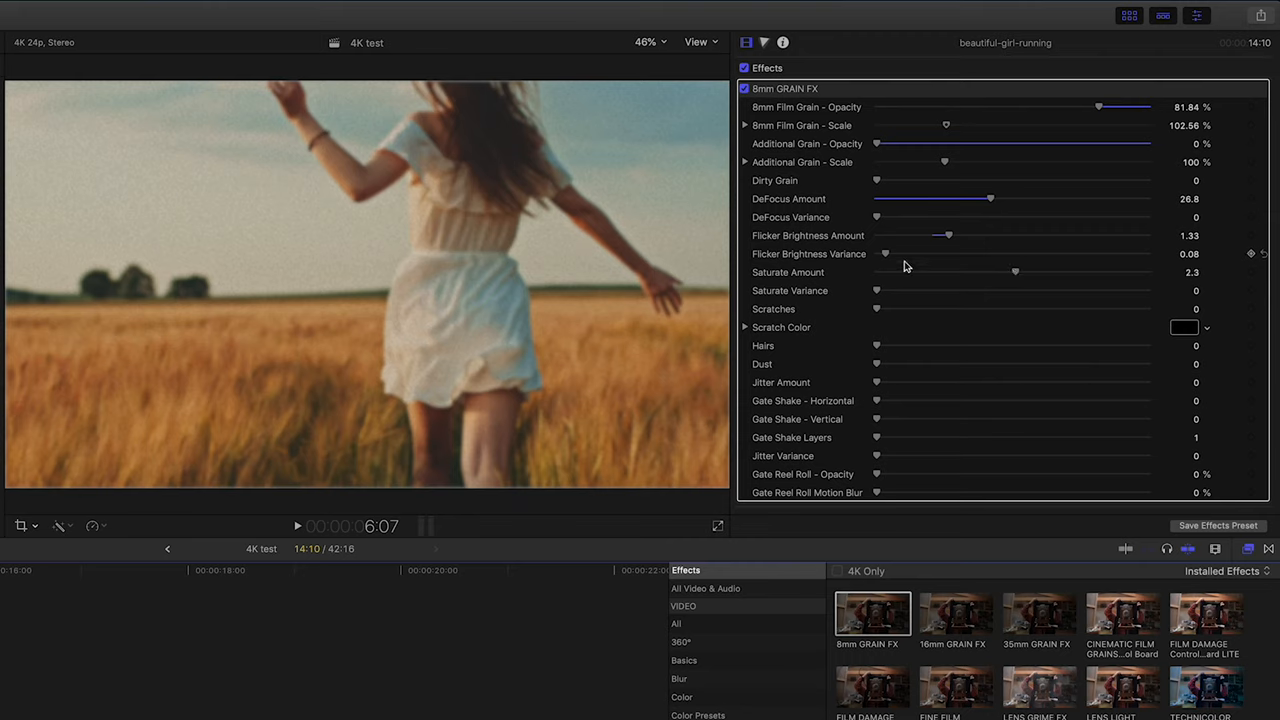
mouse_move(878, 292)
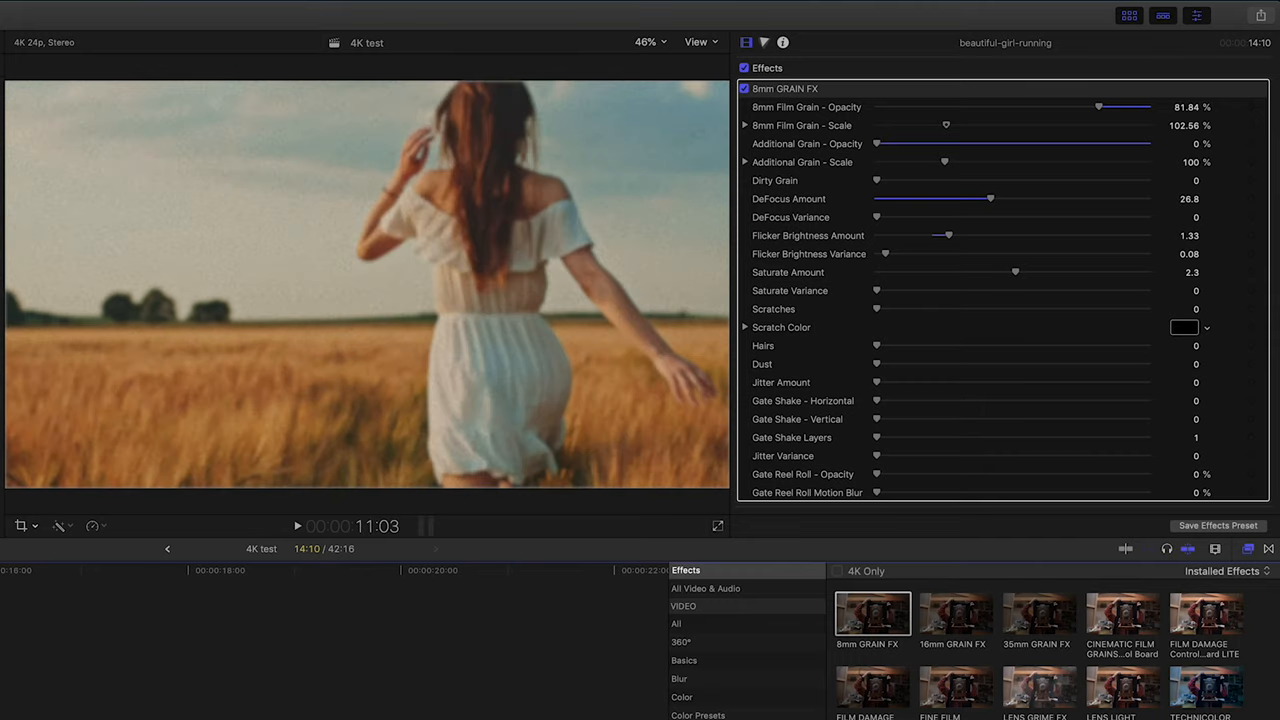
left_click(296, 526)
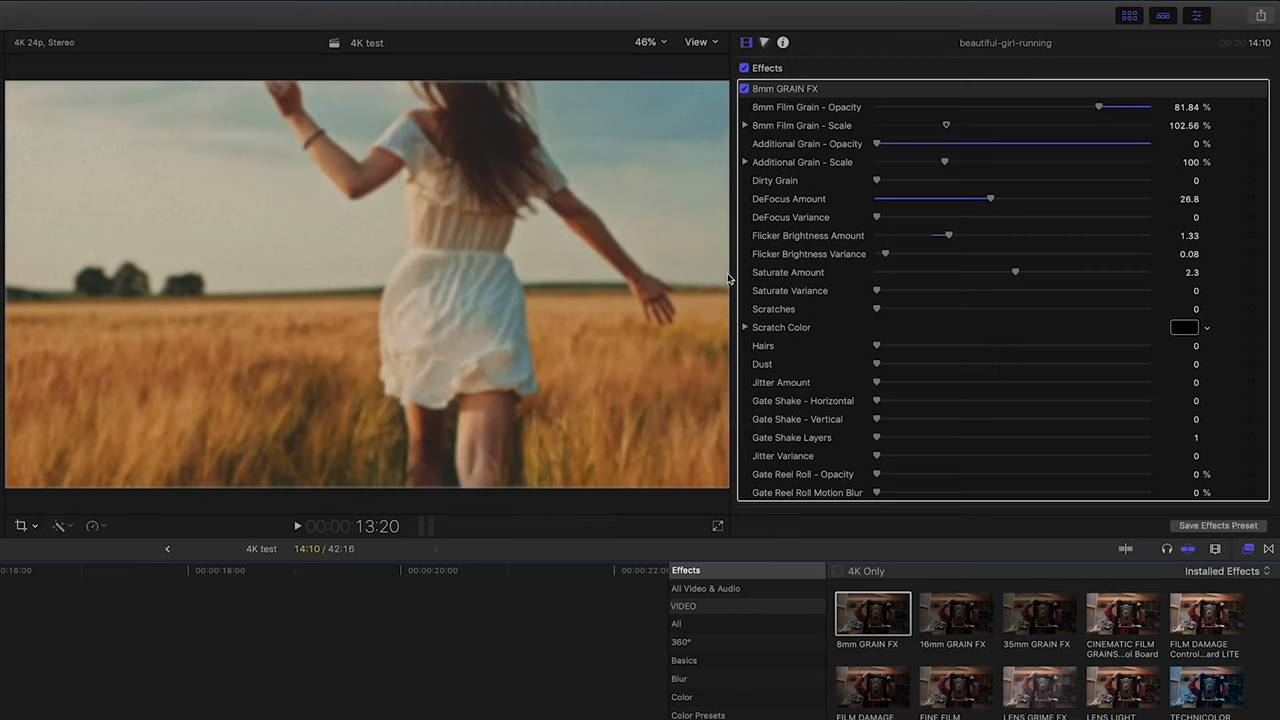
Step: Add 2 hairs, a little jitter and horizontal gate shake with extra layers
left_click_drag(876, 344, 904, 344)
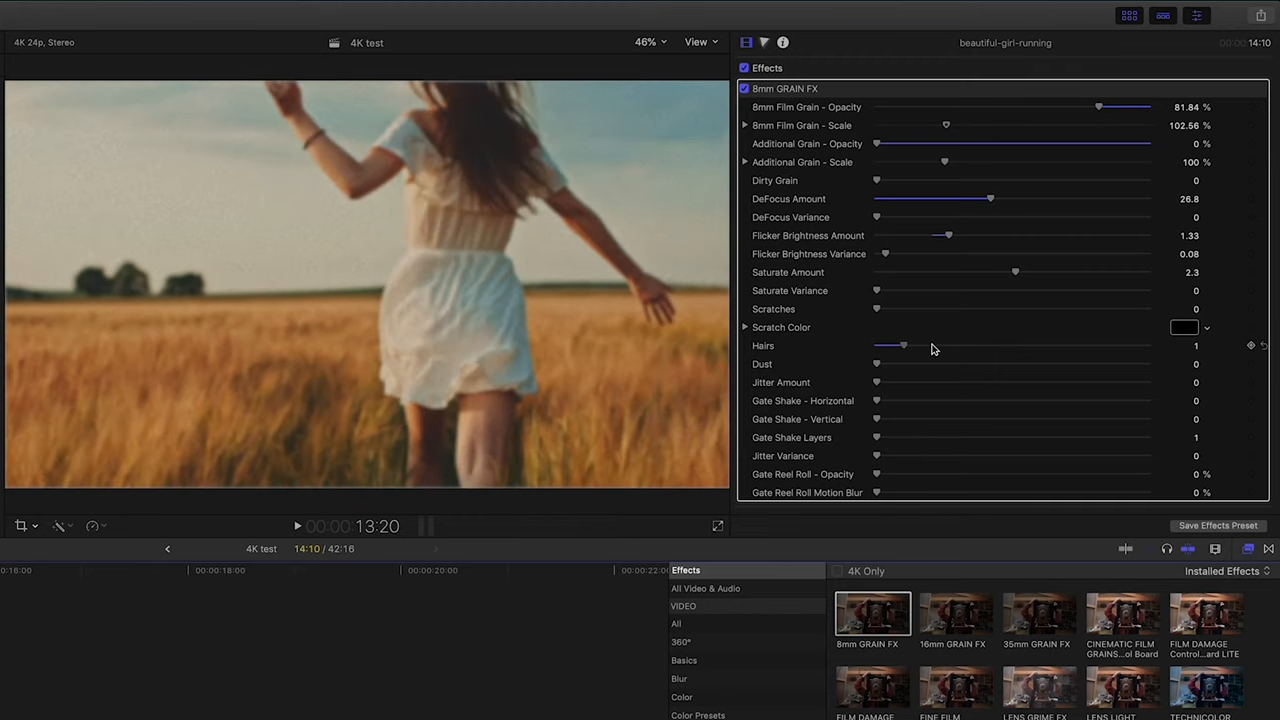
left_click_drag(904, 344, 932, 344)
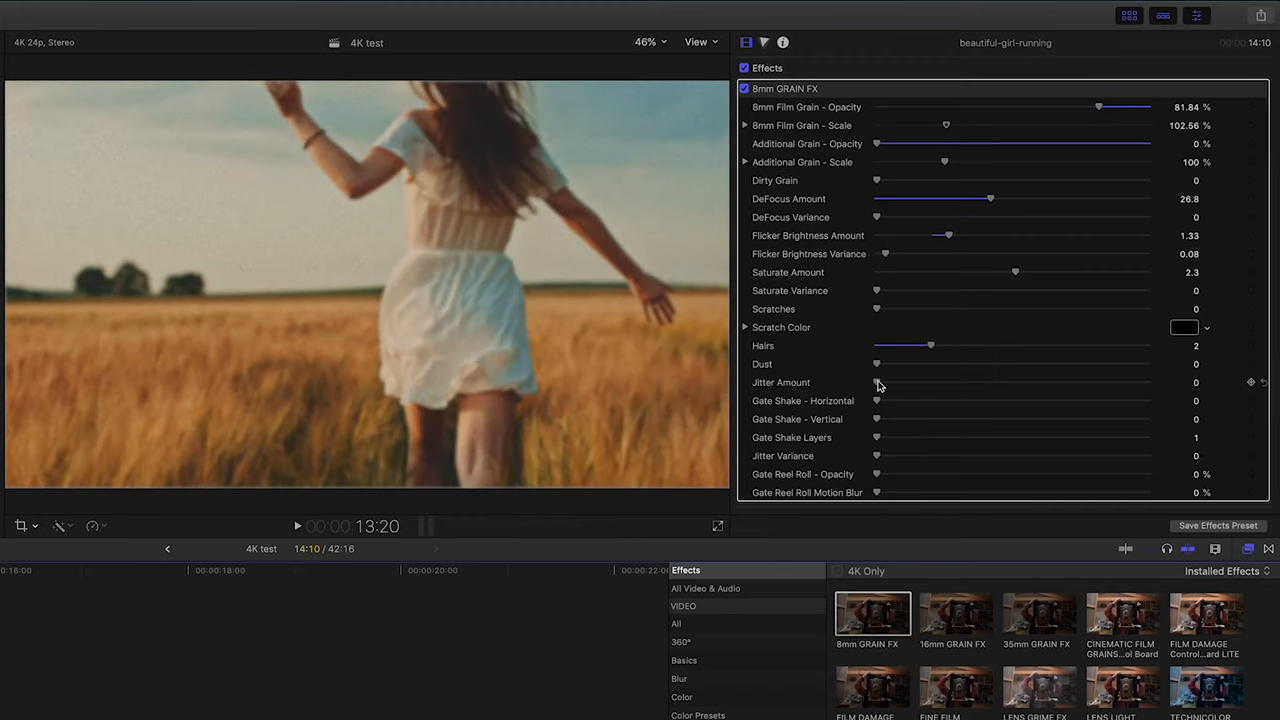
left_click_drag(876, 382, 904, 382)
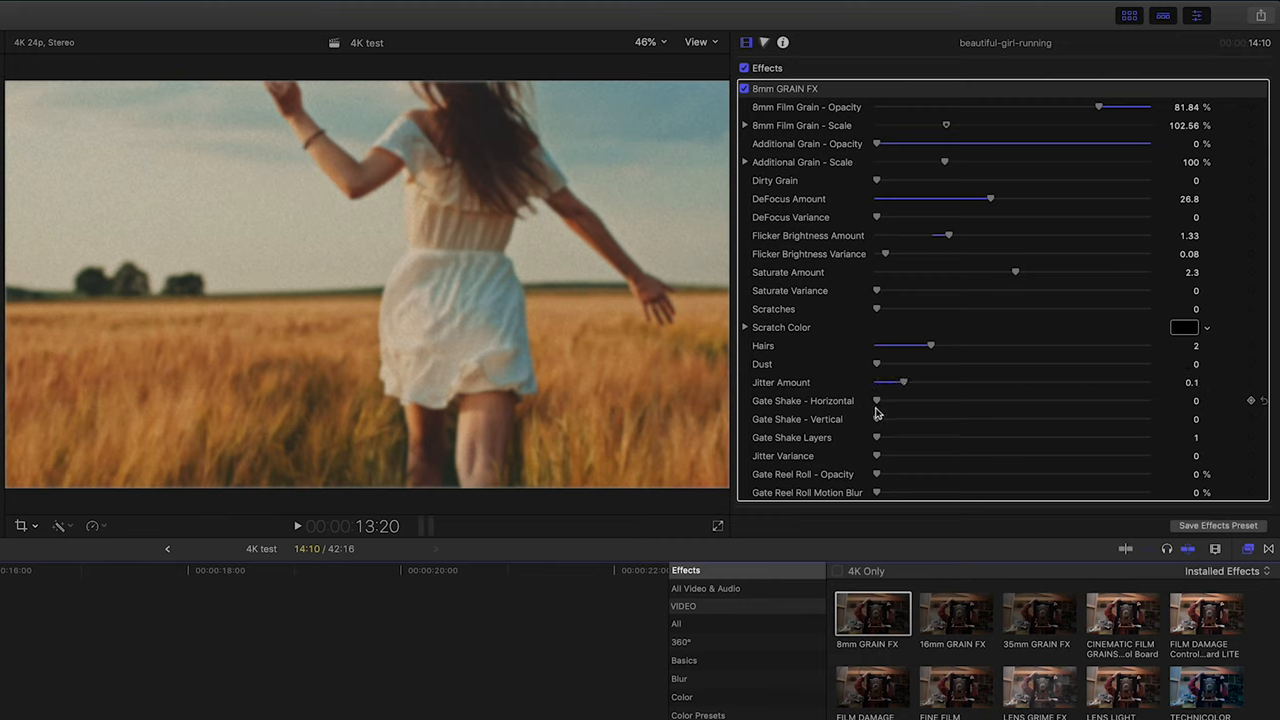
left_click_drag(876, 400, 902, 400)
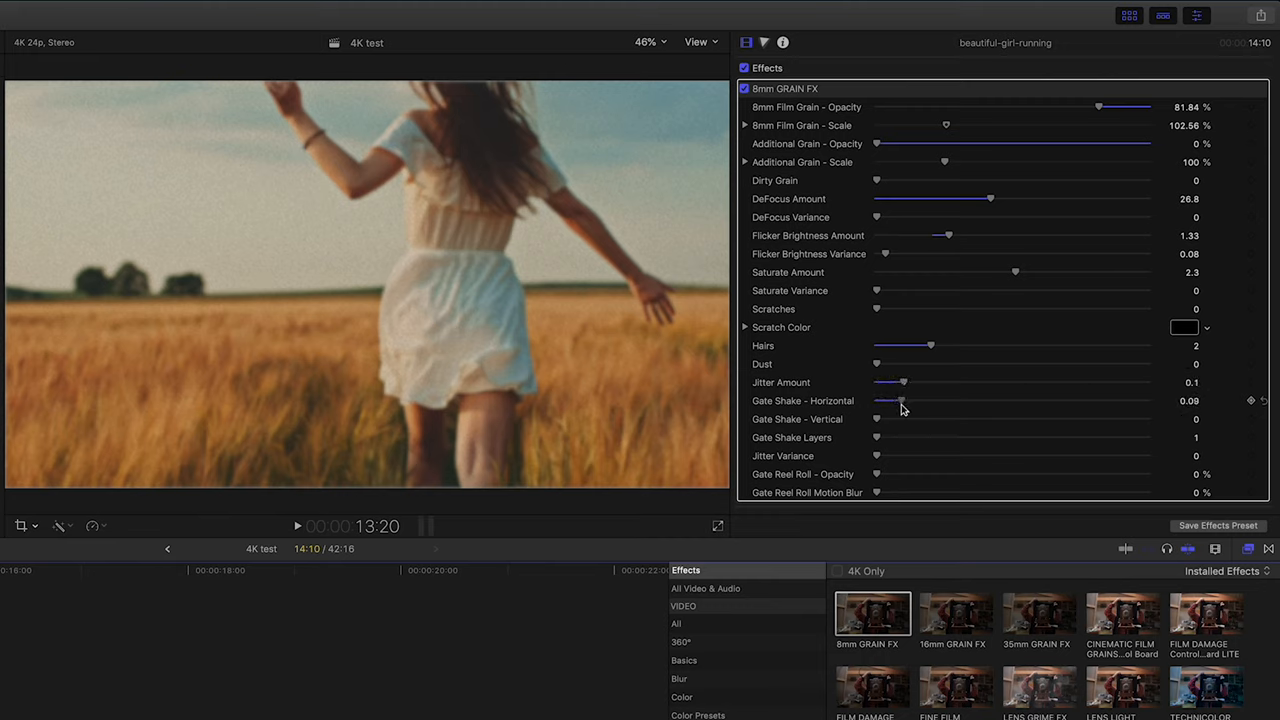
left_click_drag(902, 400, 916, 400)
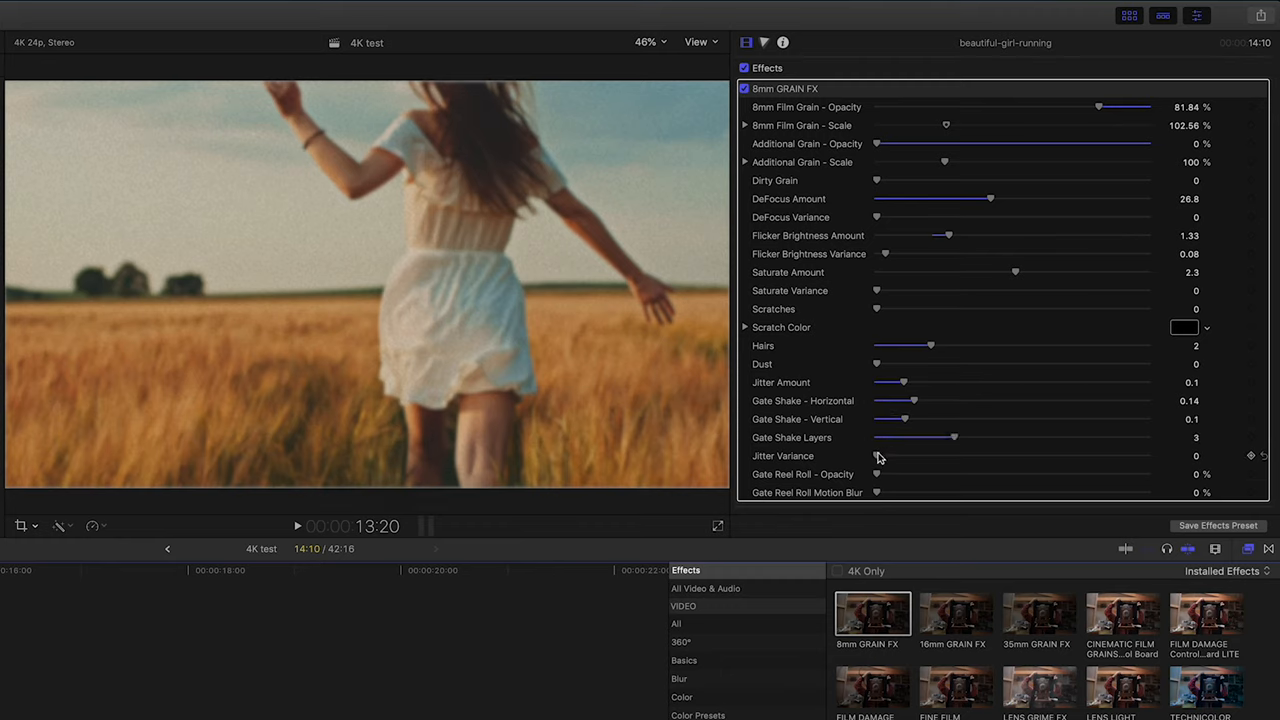
mouse_move(144, 644)
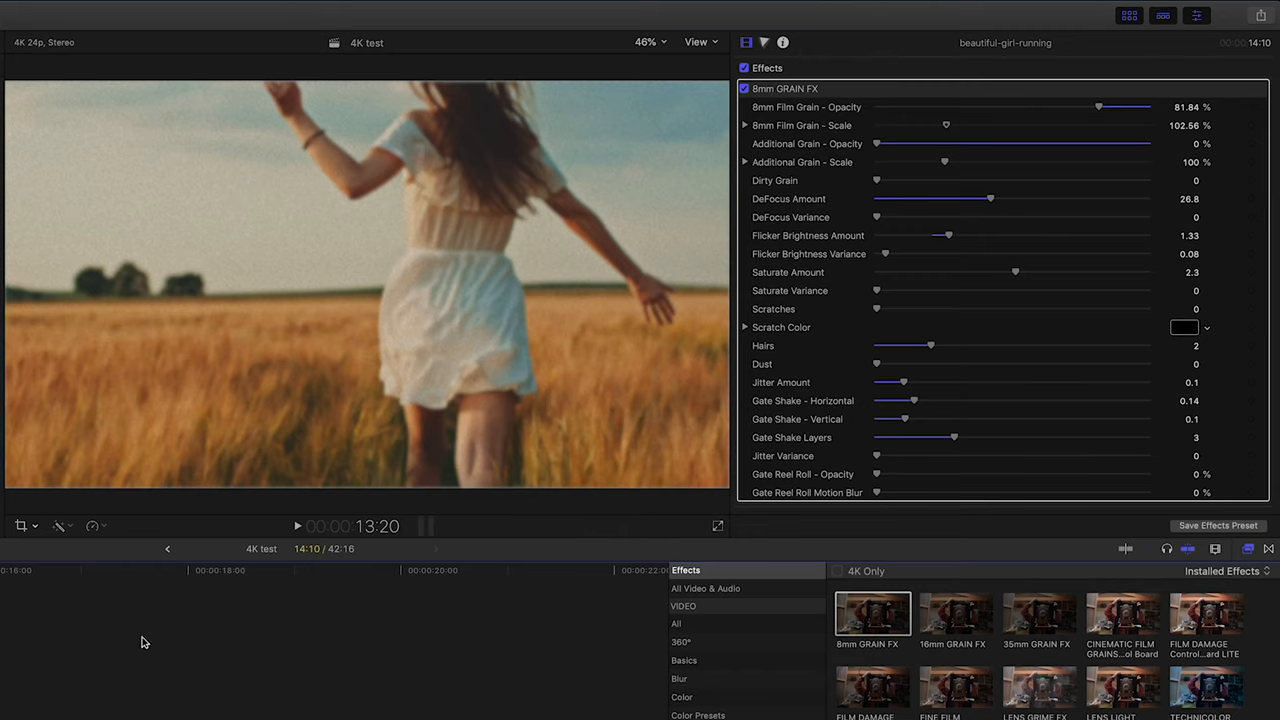
Step: Apply the CINEMATIC FILM GRAINS Control Board effect to the wheat-field clip
left_click(296, 526)
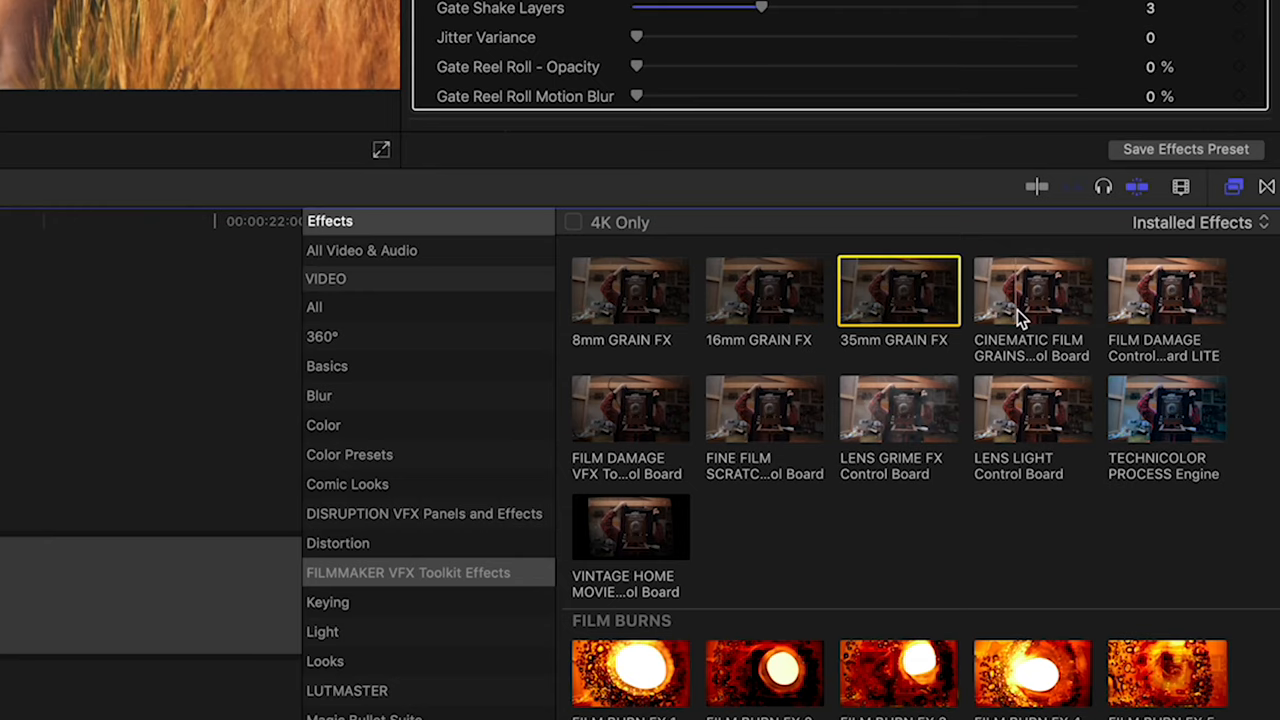
left_click(1032, 290)
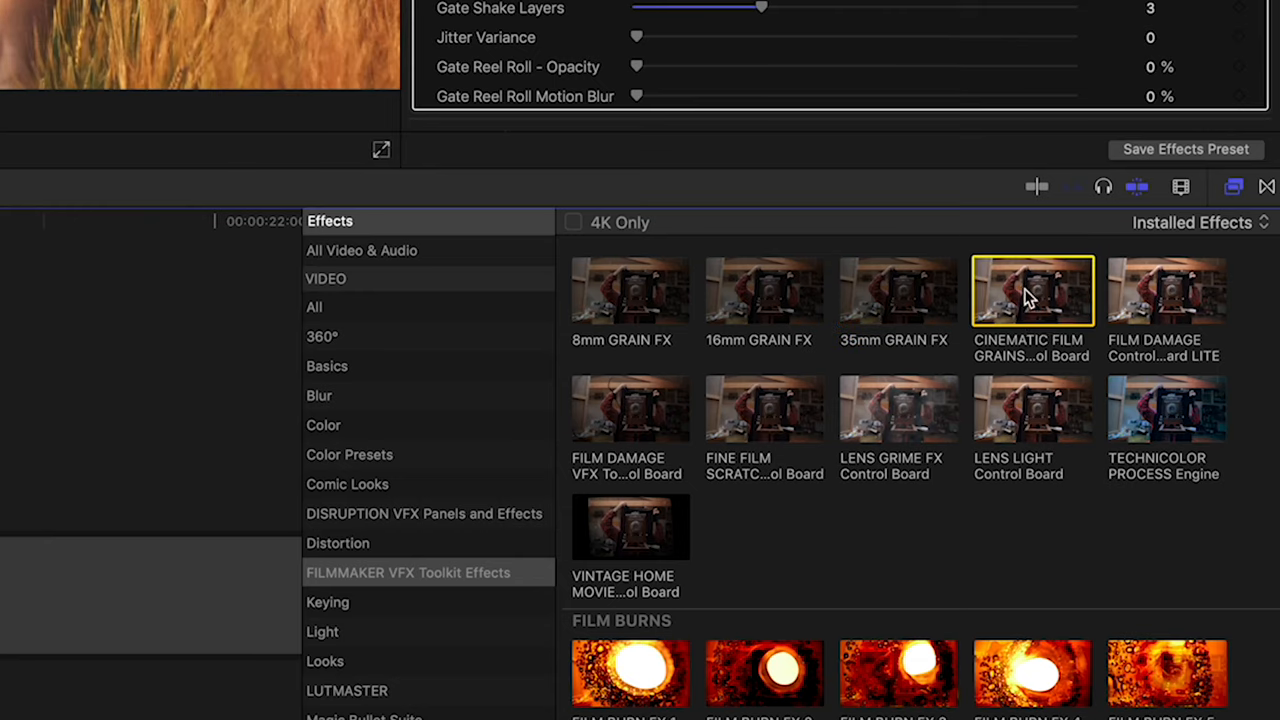
mouse_move(1036, 308)
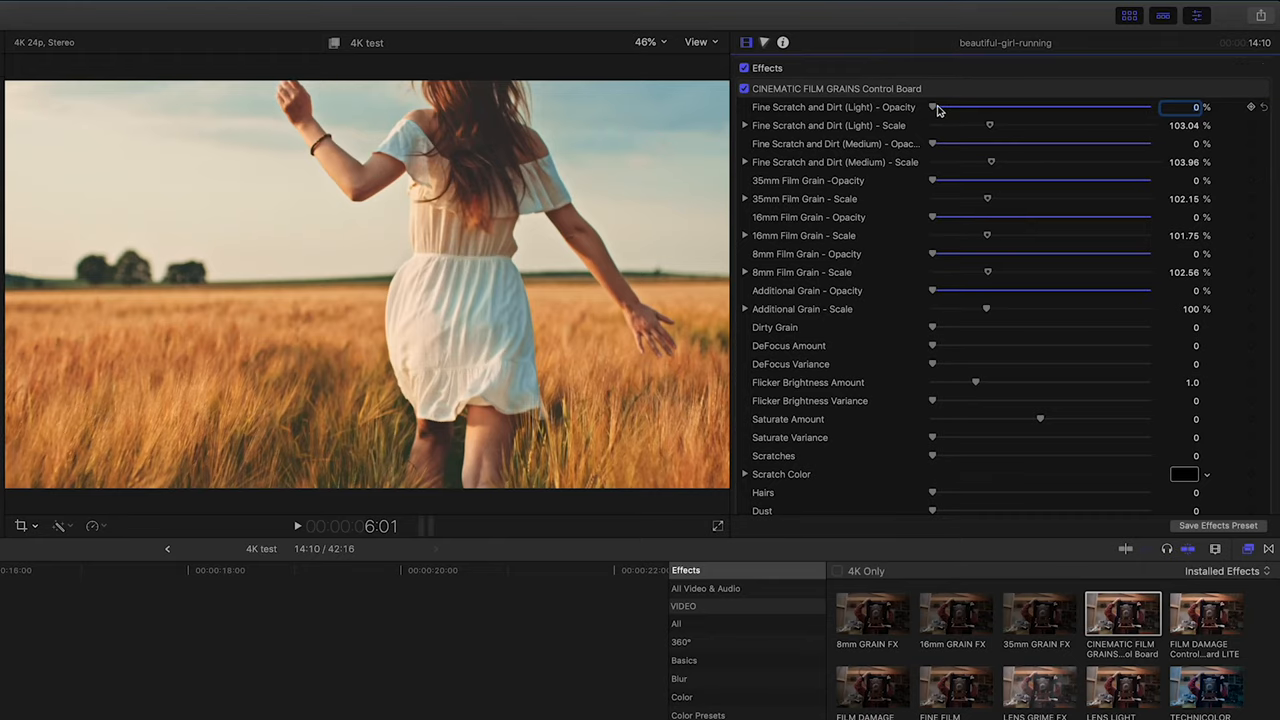
Step: Raise light scratch and dirt opacity near 50% and medium to 100%, then play back
left_click_drag(936, 108, 1032, 108)
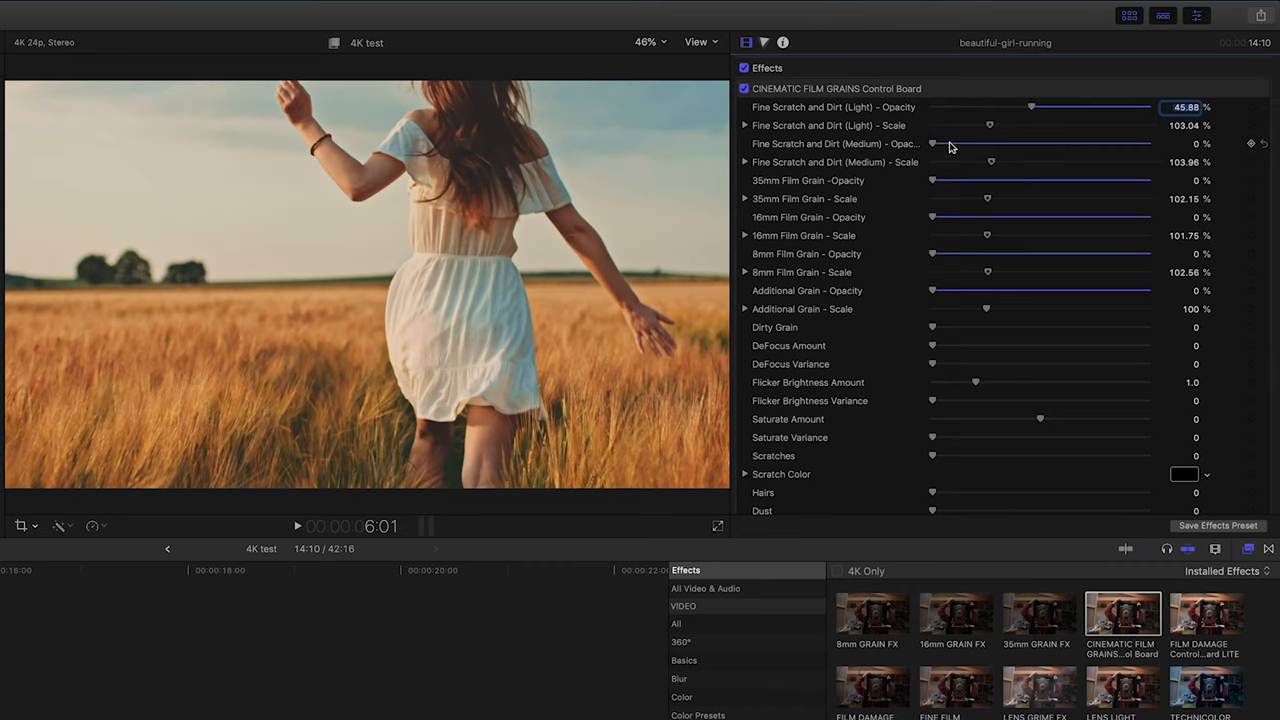
left_click_drag(932, 144, 1040, 144)
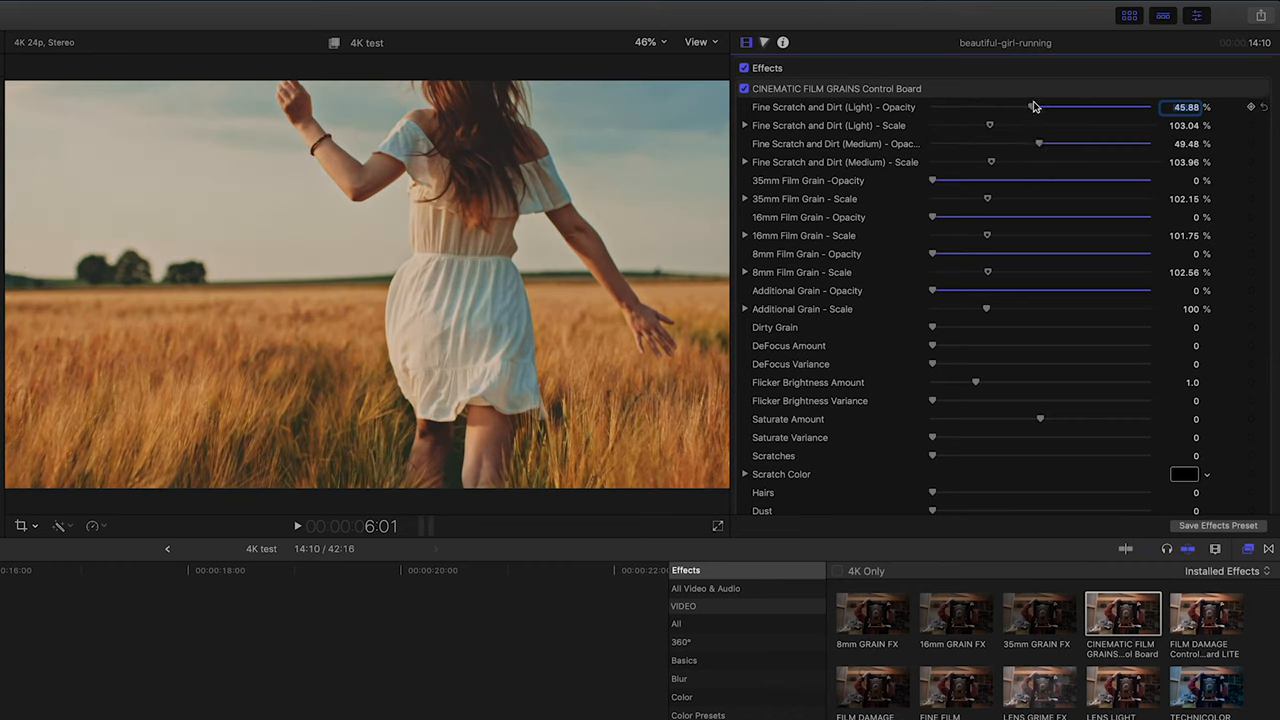
left_click_drag(1040, 144, 1148, 144)
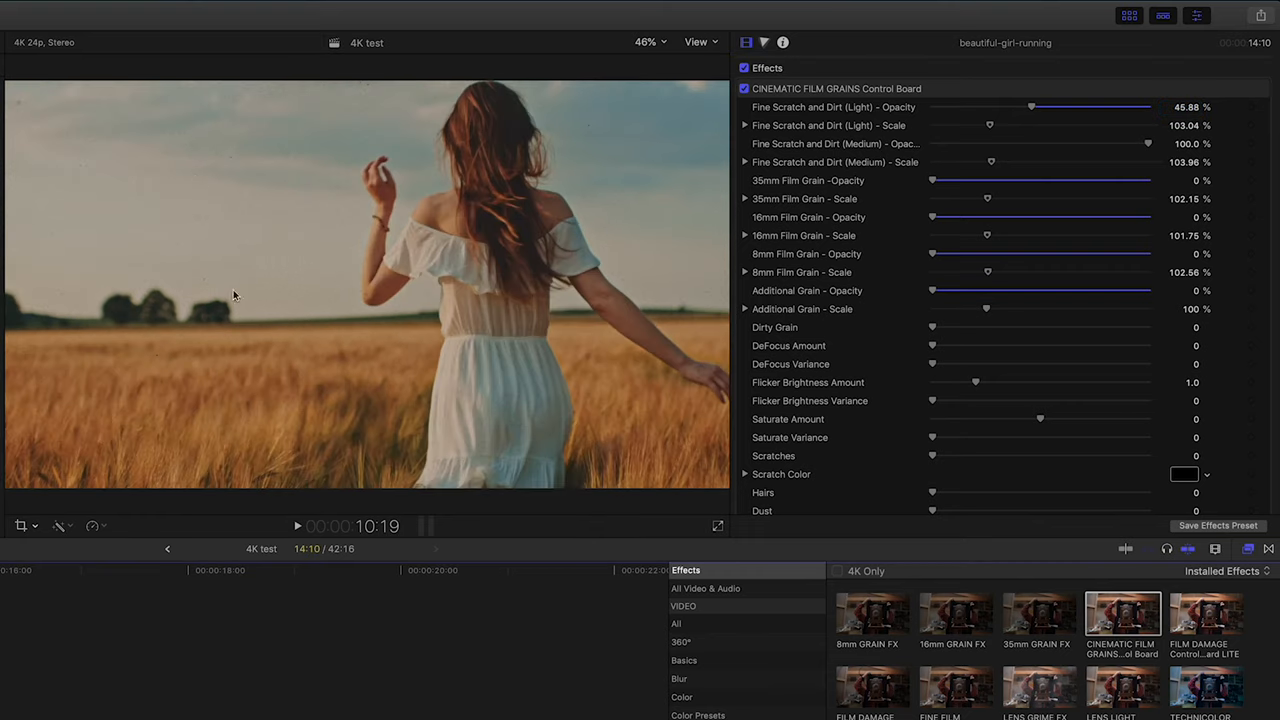
left_click(296, 526)
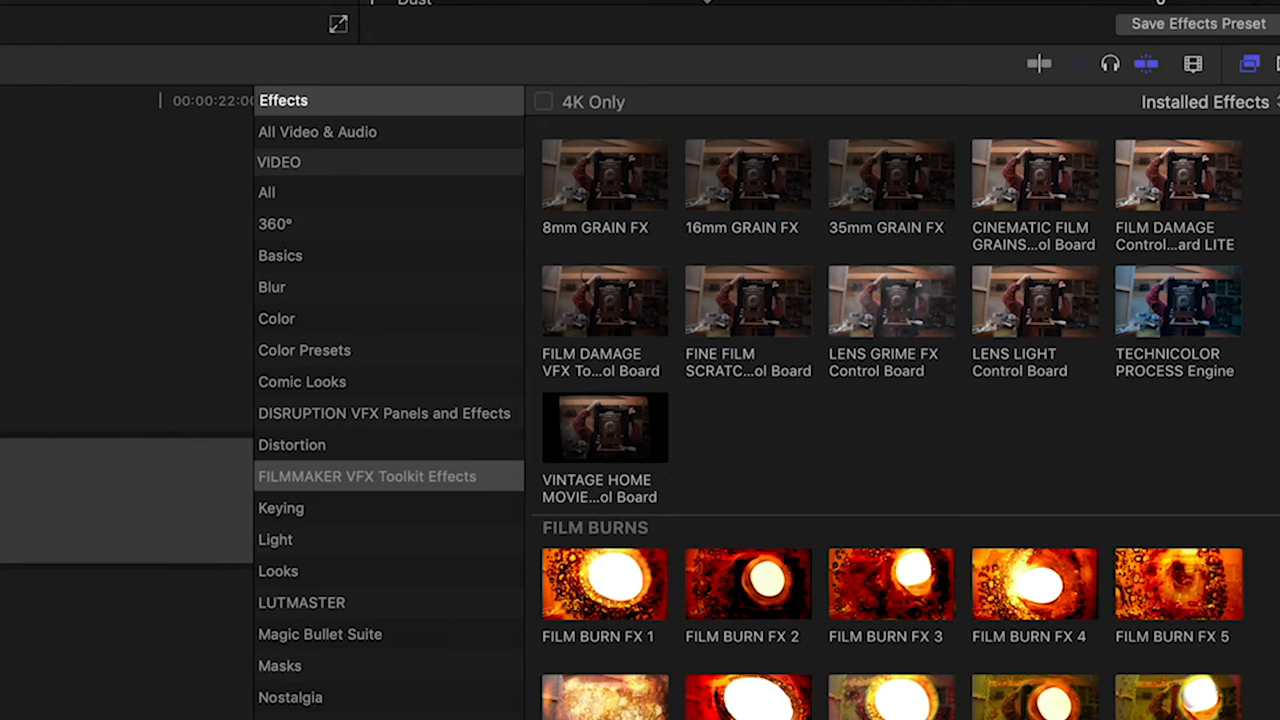
mouse_move(1148, 188)
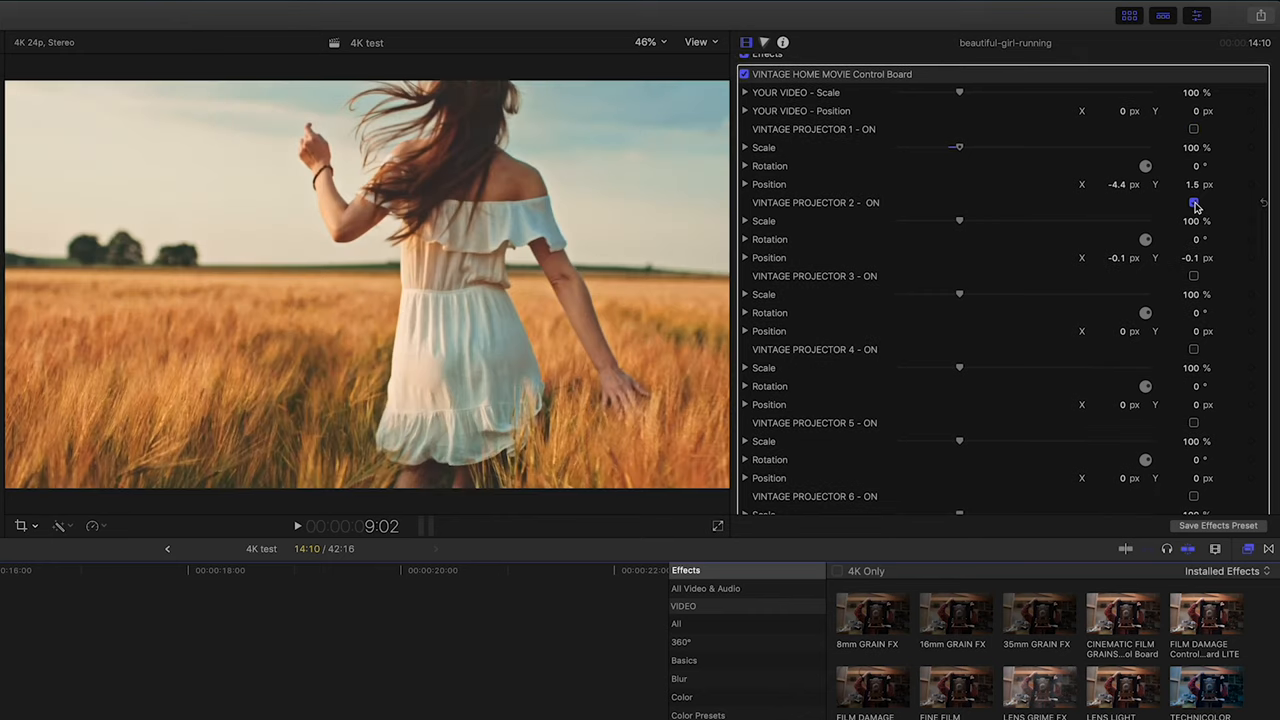
Step: Enable Vintage Projector 3, scale the video to about 81% and the frame to about 79%
left_click(1192, 276)
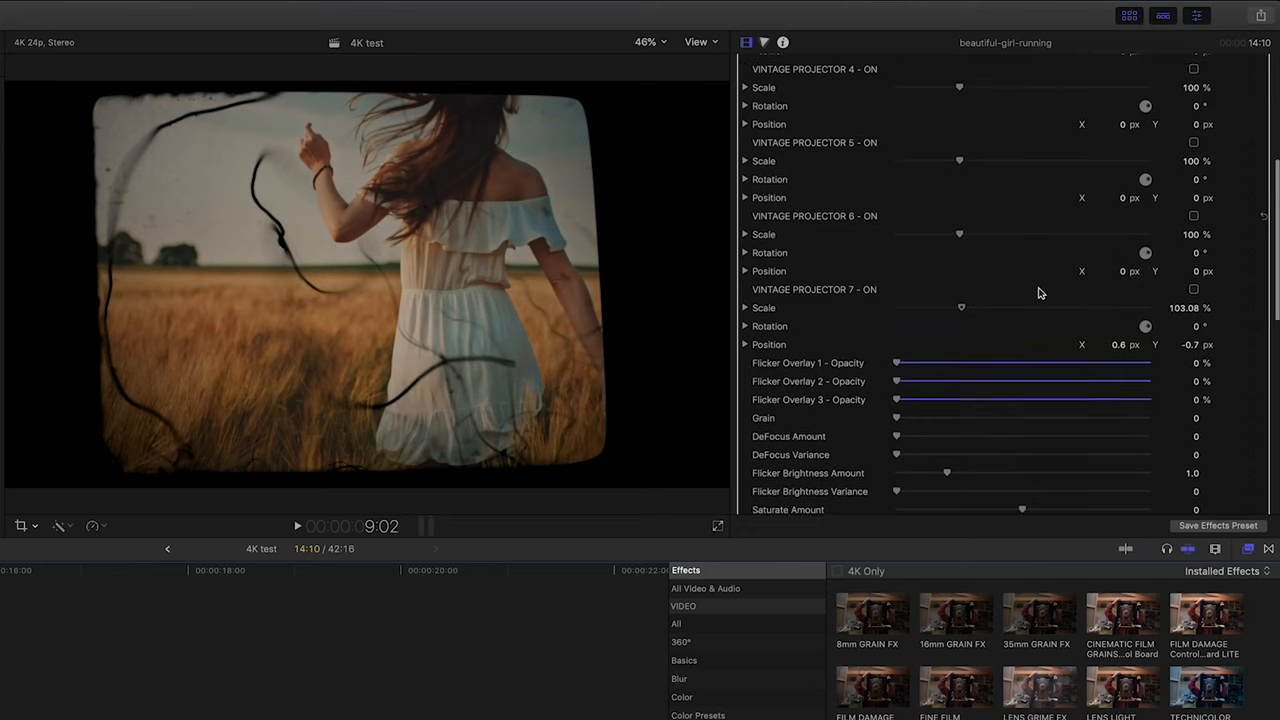
scroll("down", 3)
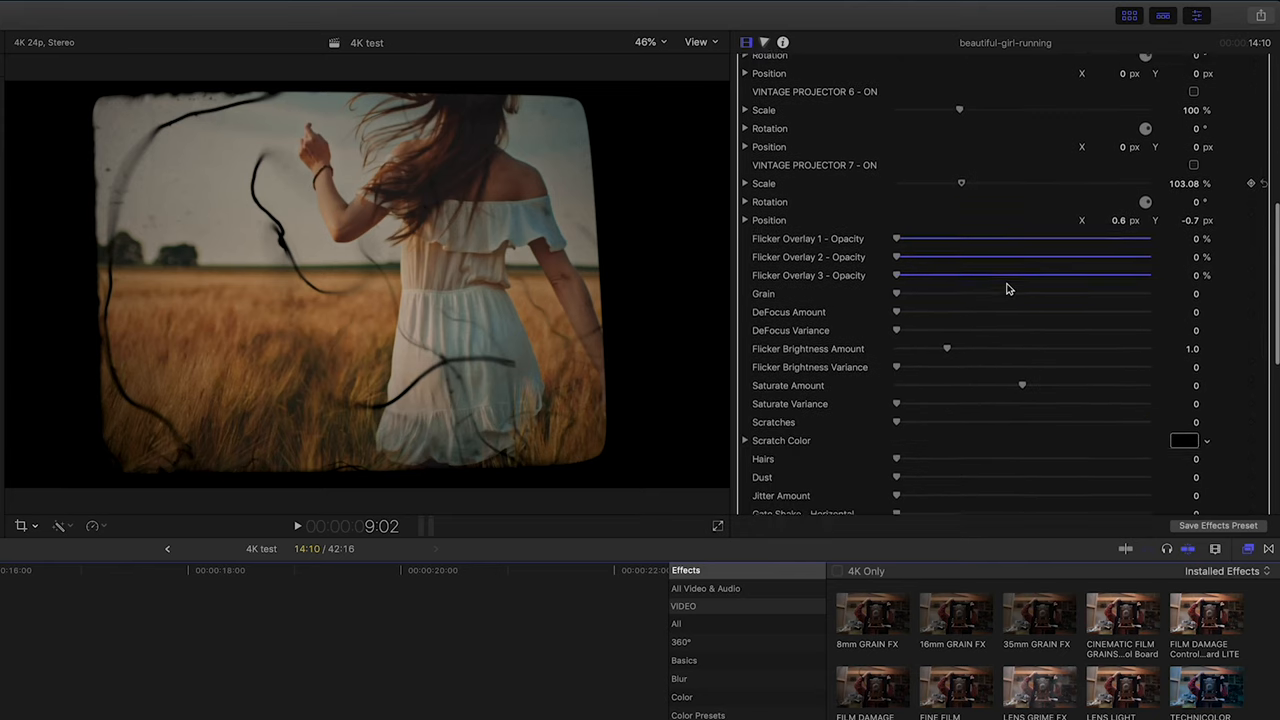
scroll("down", 3)
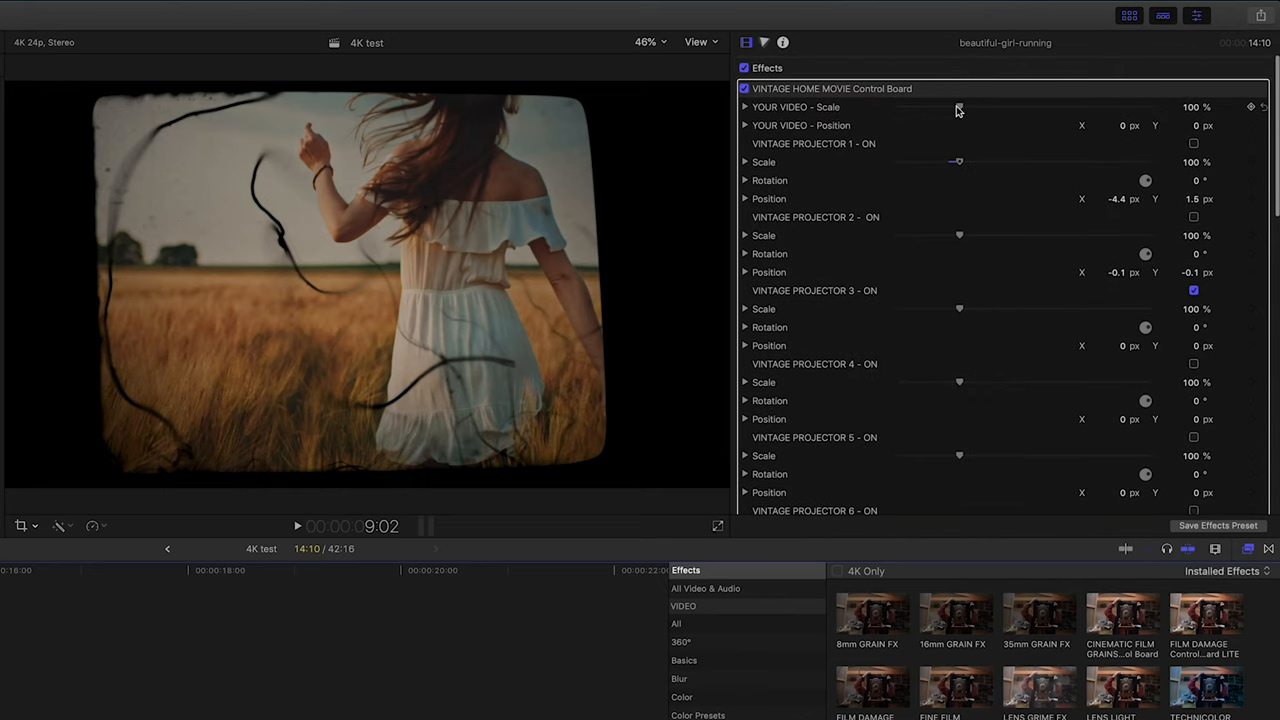
left_click_drag(958, 108, 950, 108)
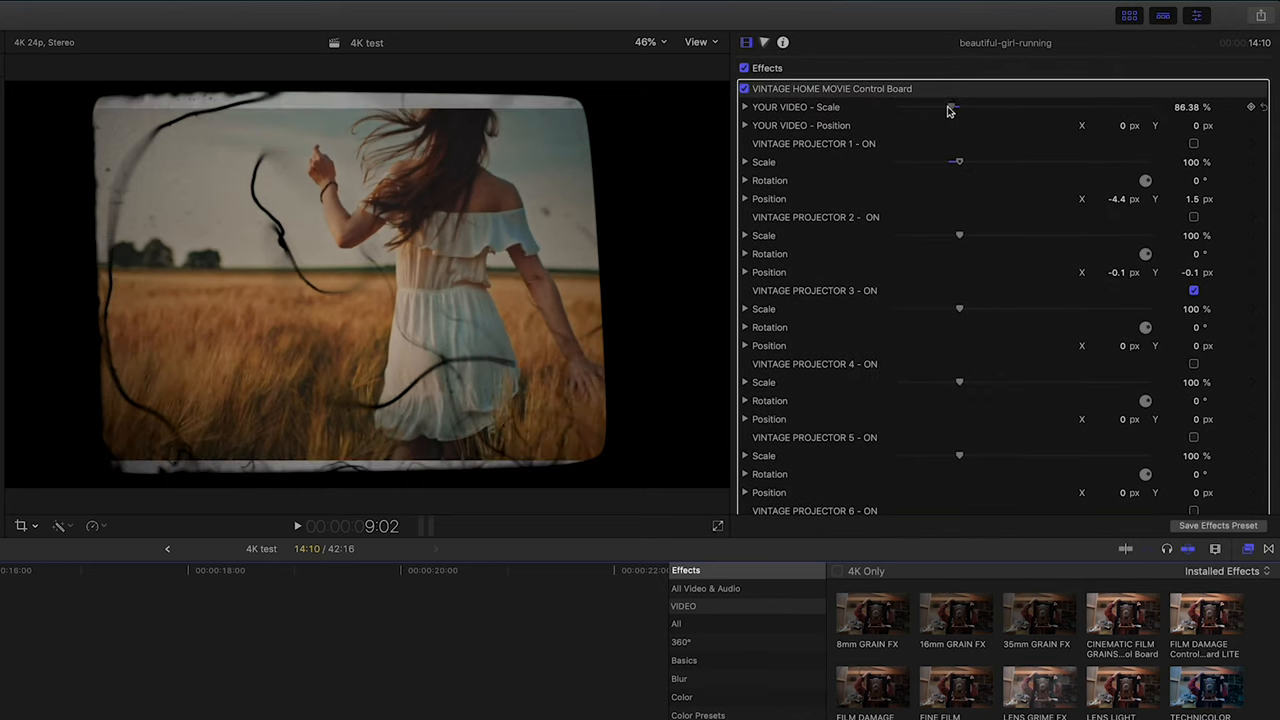
left_click_drag(952, 108, 948, 108)
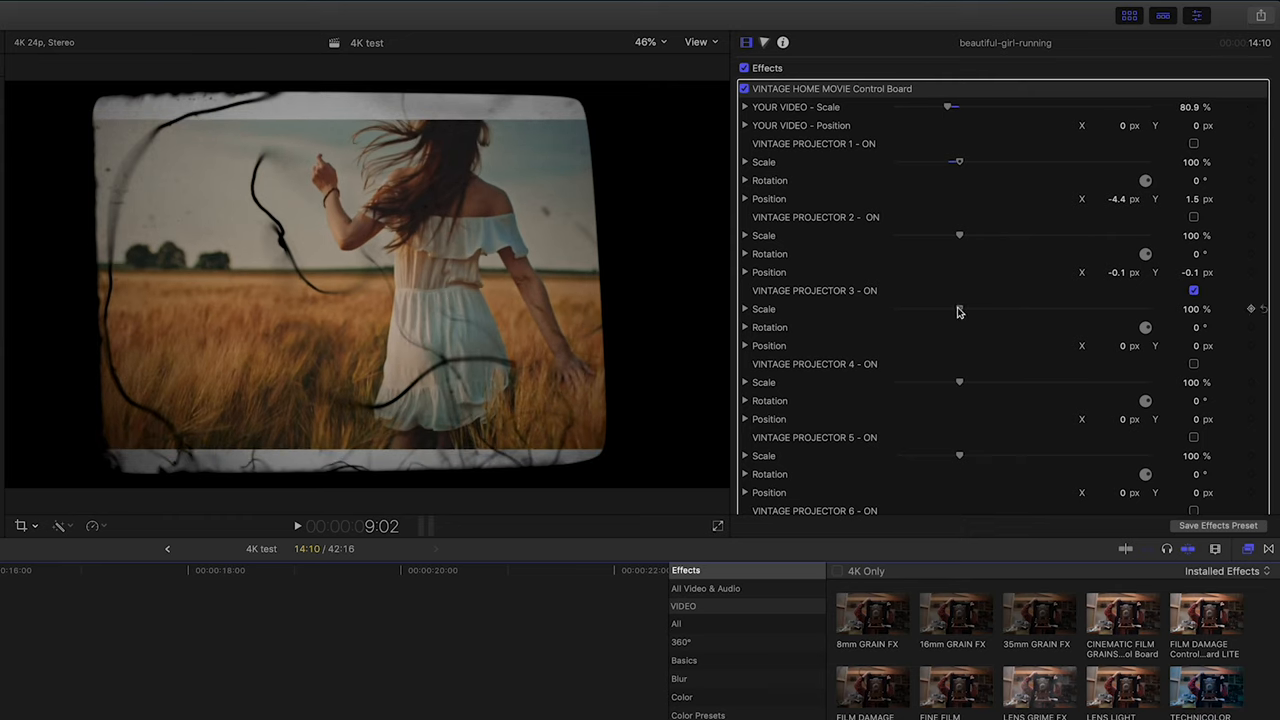
left_click_drag(960, 308, 946, 308)
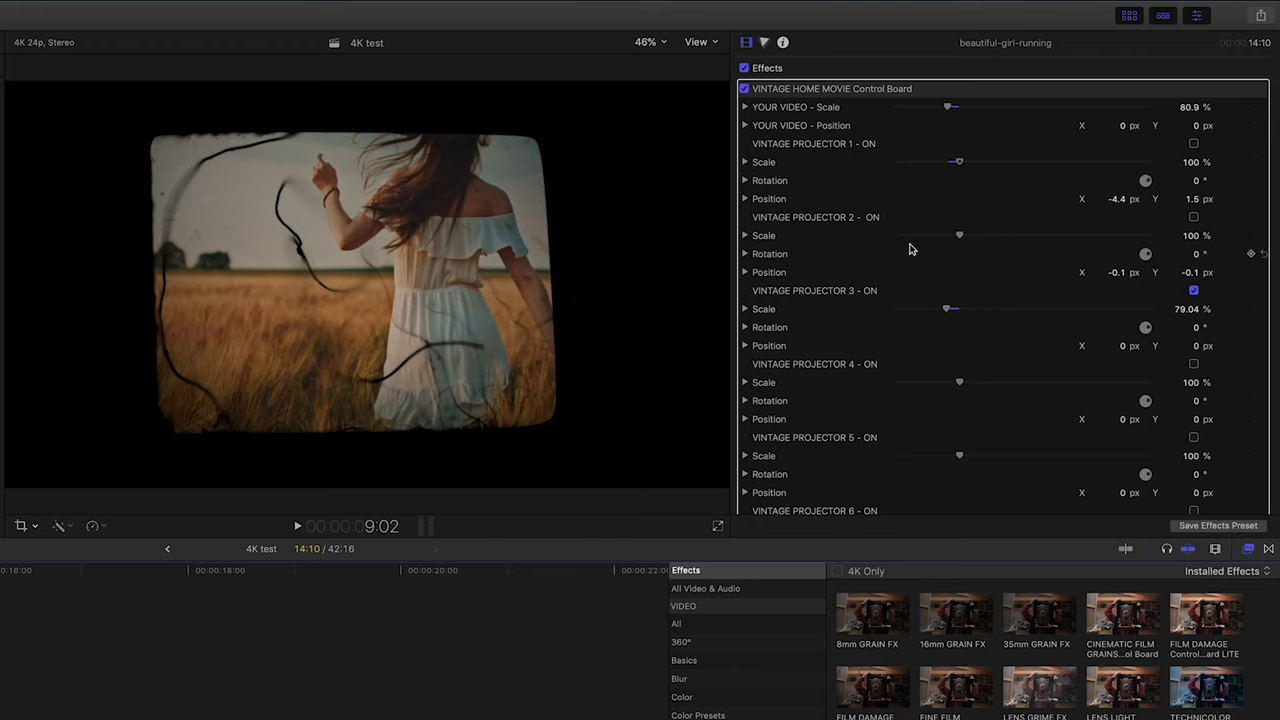
Step: Add defocus variance and vertical gate shake to the vintage projector picture
scroll("down", 3)
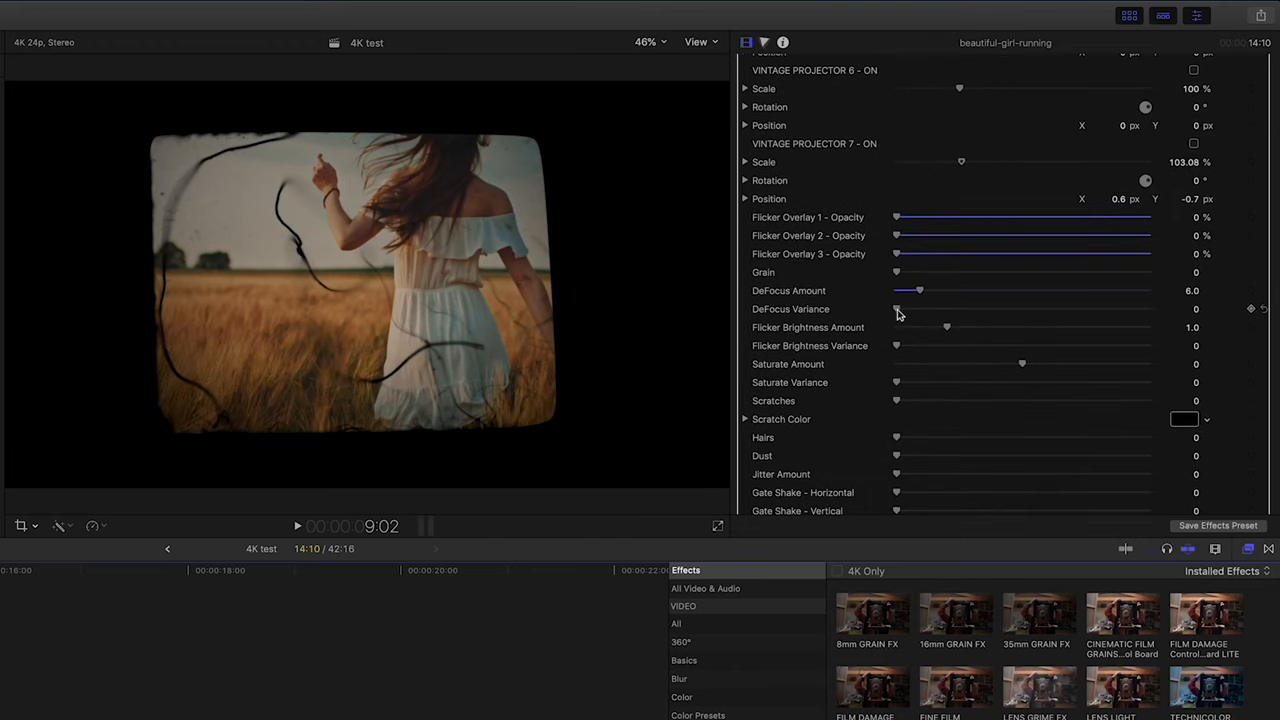
left_click_drag(896, 308, 938, 308)
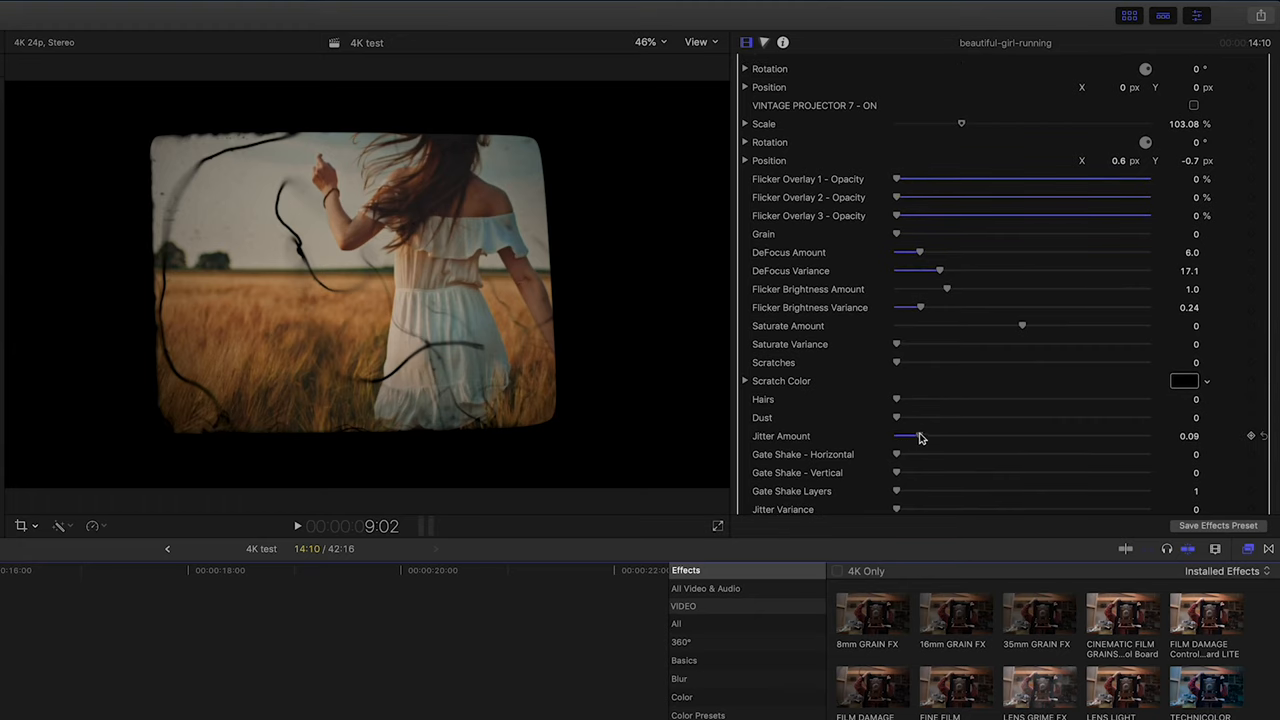
scroll("down", 3)
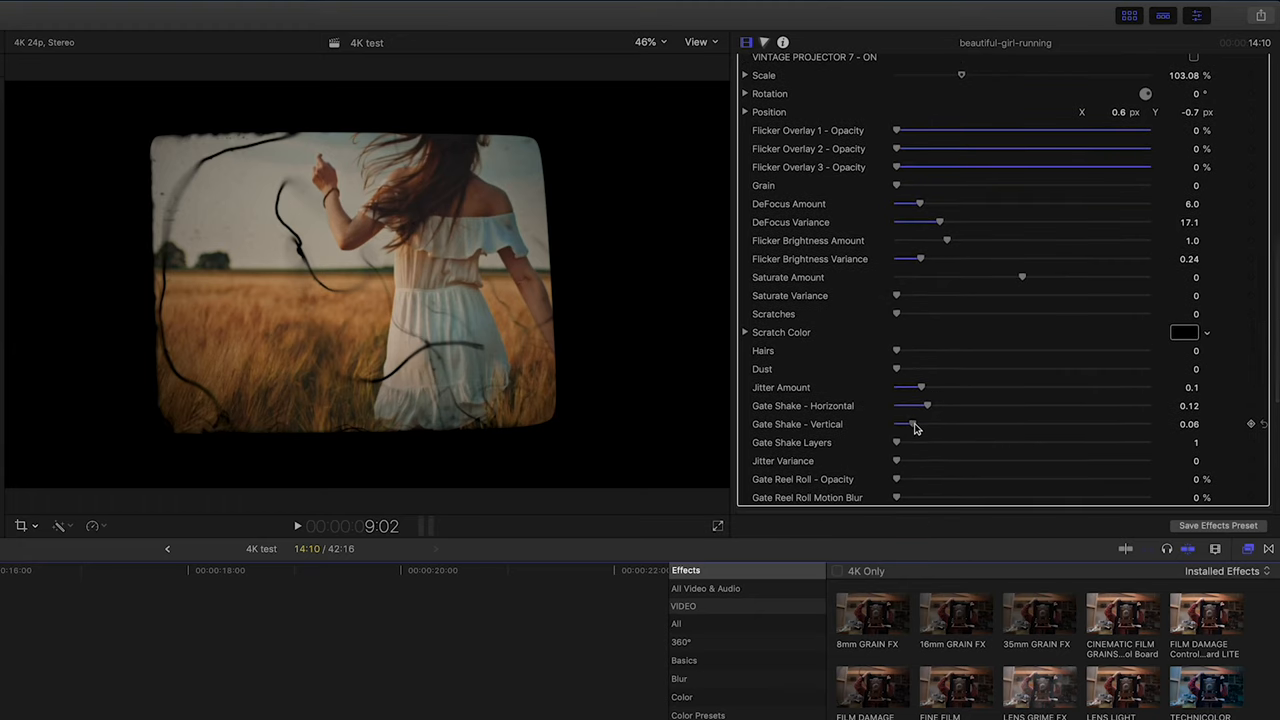
left_click_drag(896, 442, 936, 442)
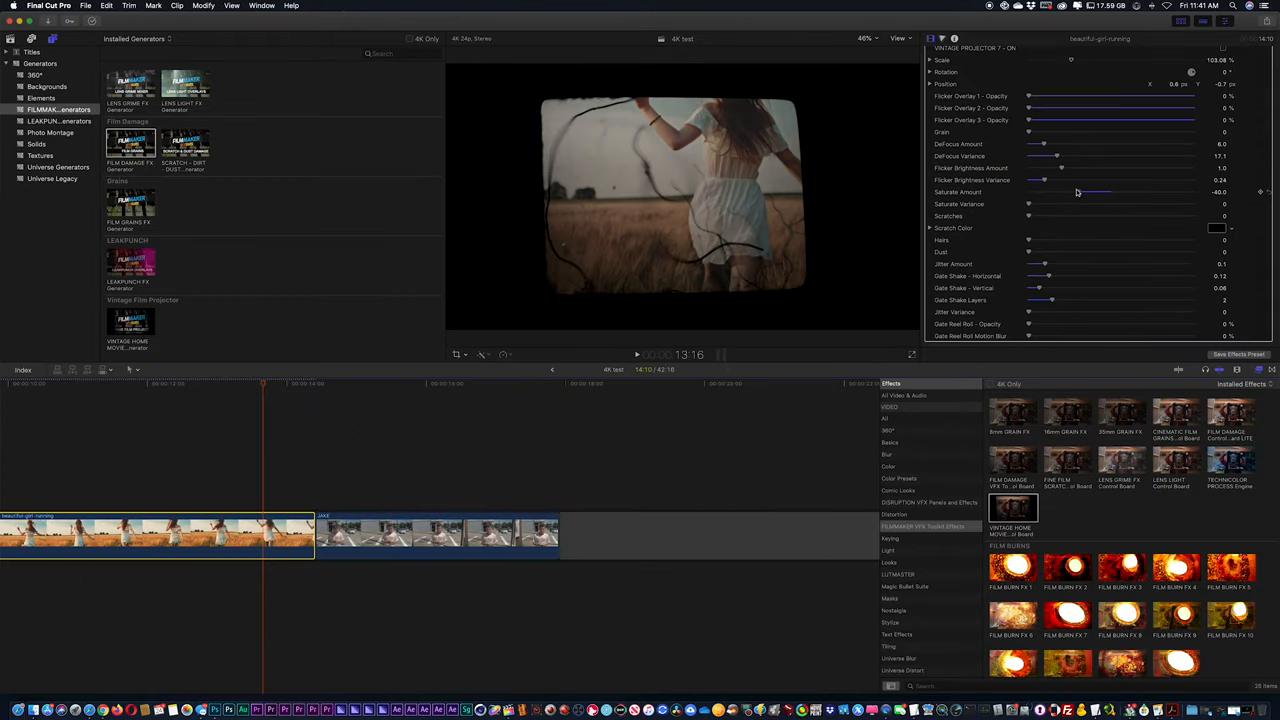
Step: Apply the BW Faded look from the Black & White LUT category at full opacity
left_click(898, 574)
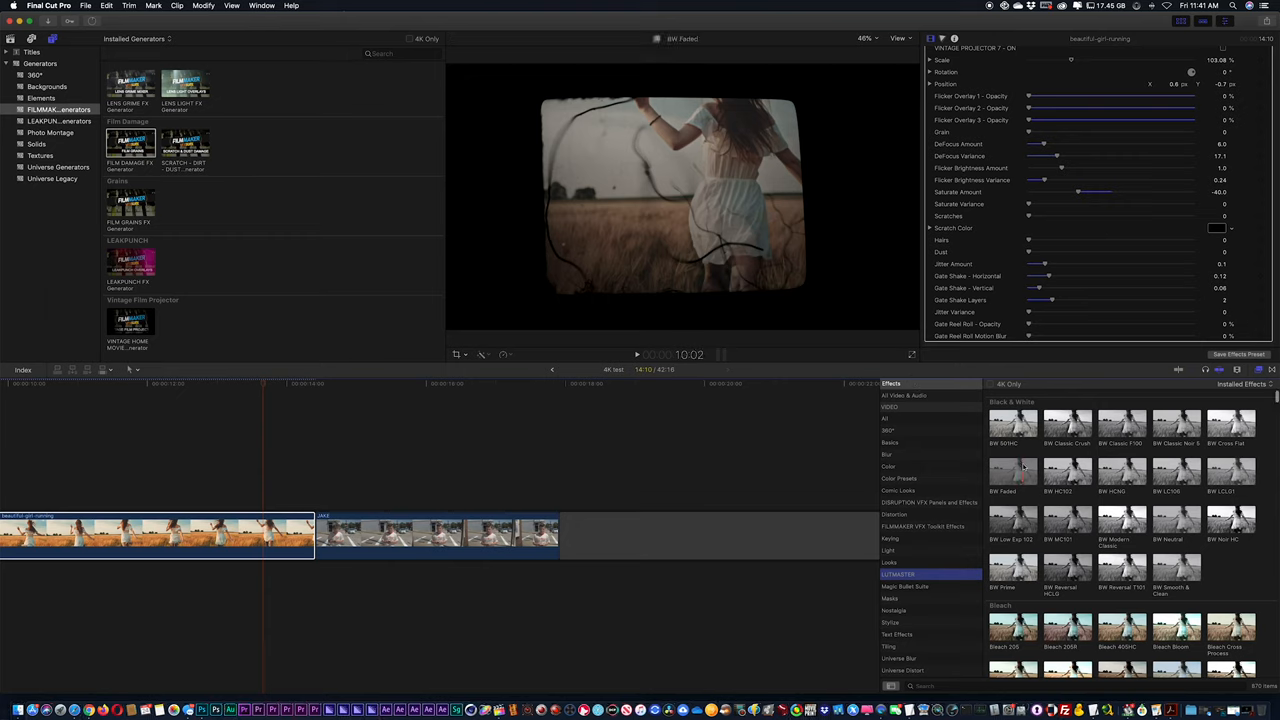
left_click(1012, 472)
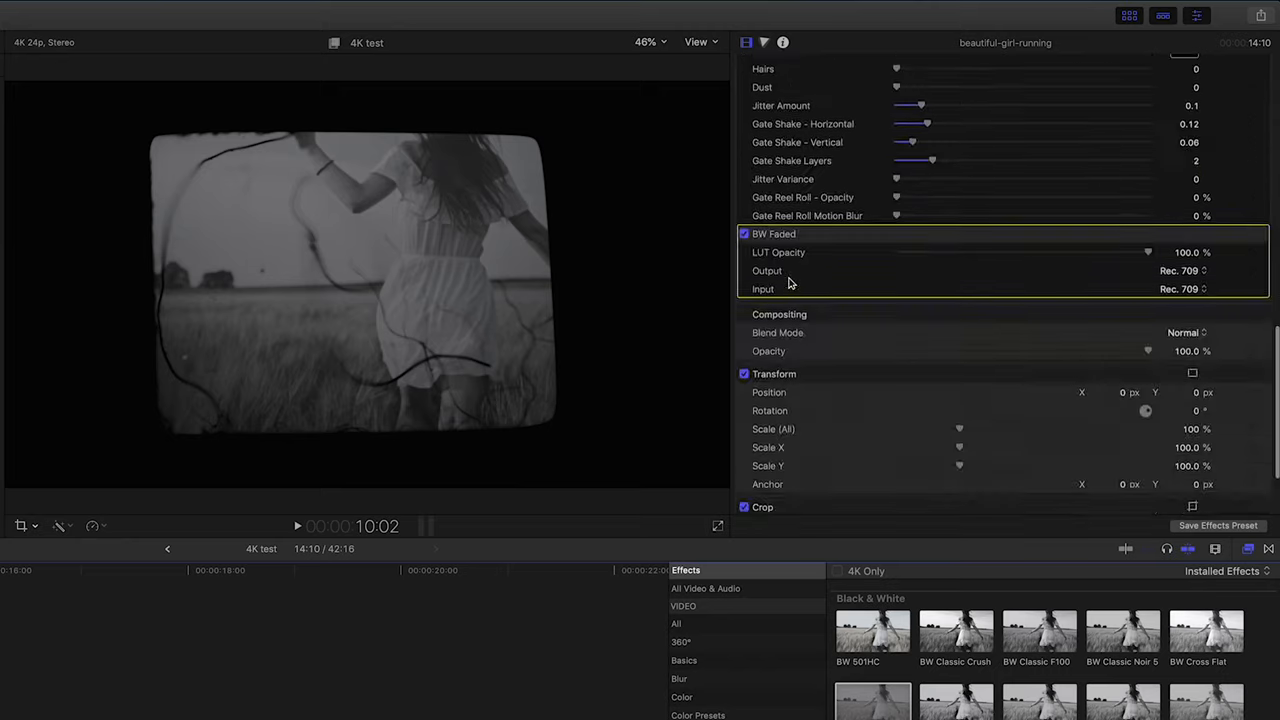
scroll("down", 3)
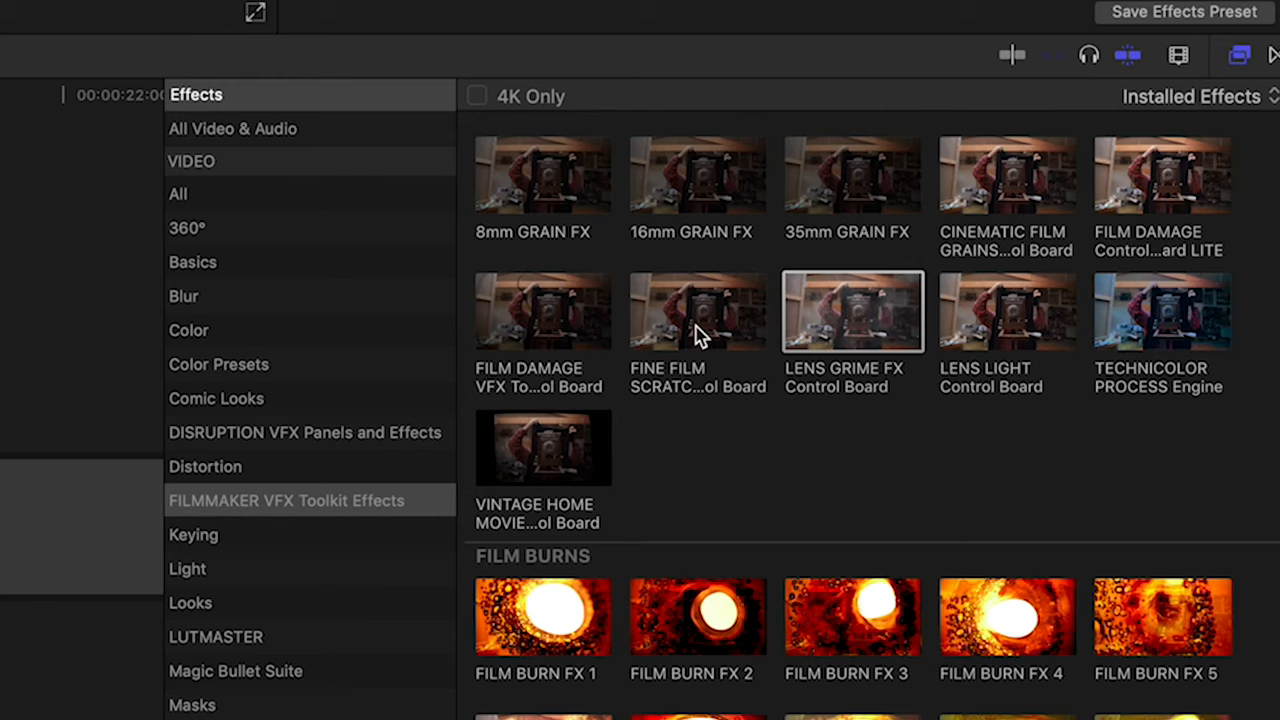
mouse_move(972, 198)
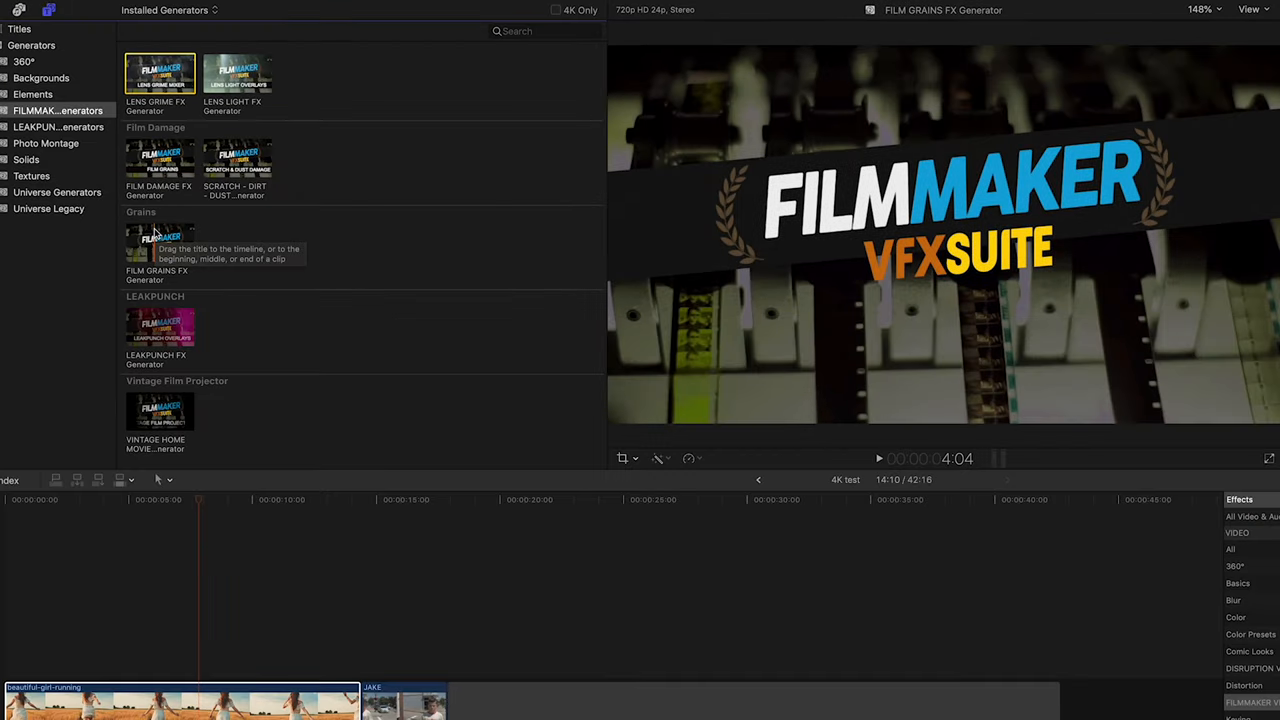
Step: Add the FILM GRAINS FX generator to the timeline above the clip
left_click_drag(160, 244, 170, 620)
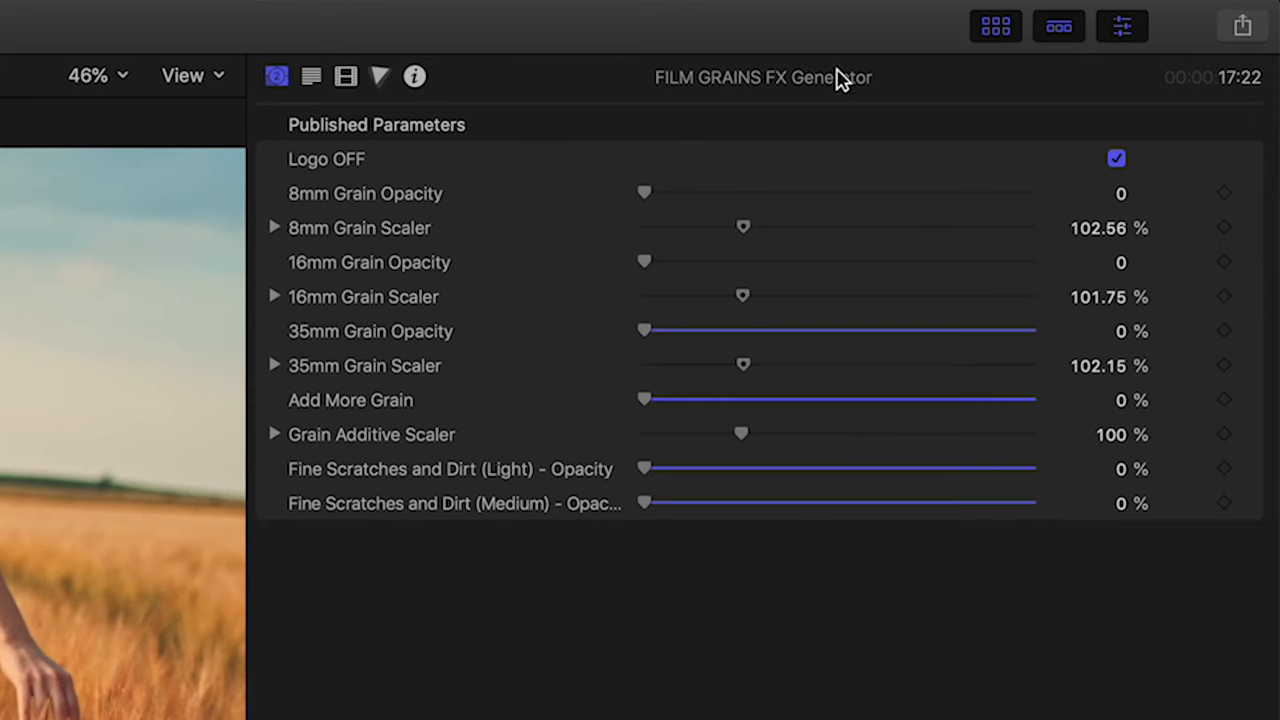
Step: Set the generator's blend mode from Normal to Overlay in its compositing settings
left_click(346, 76)
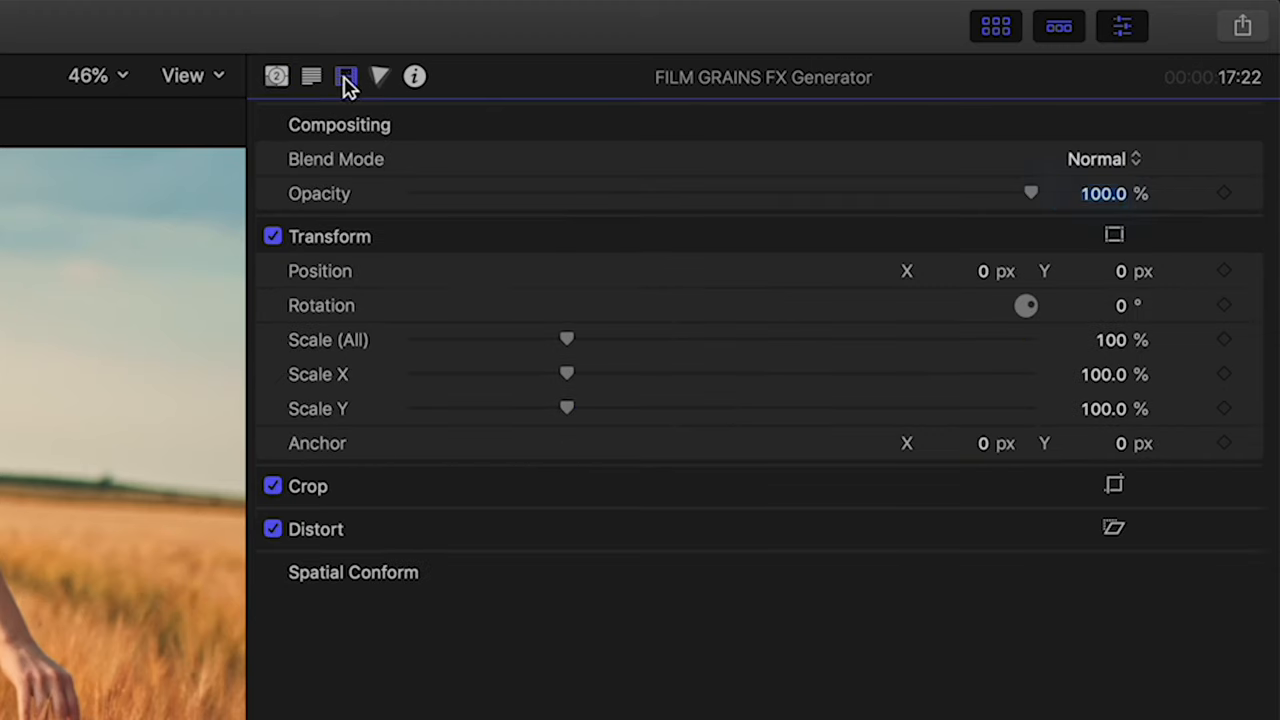
left_click(1104, 192)
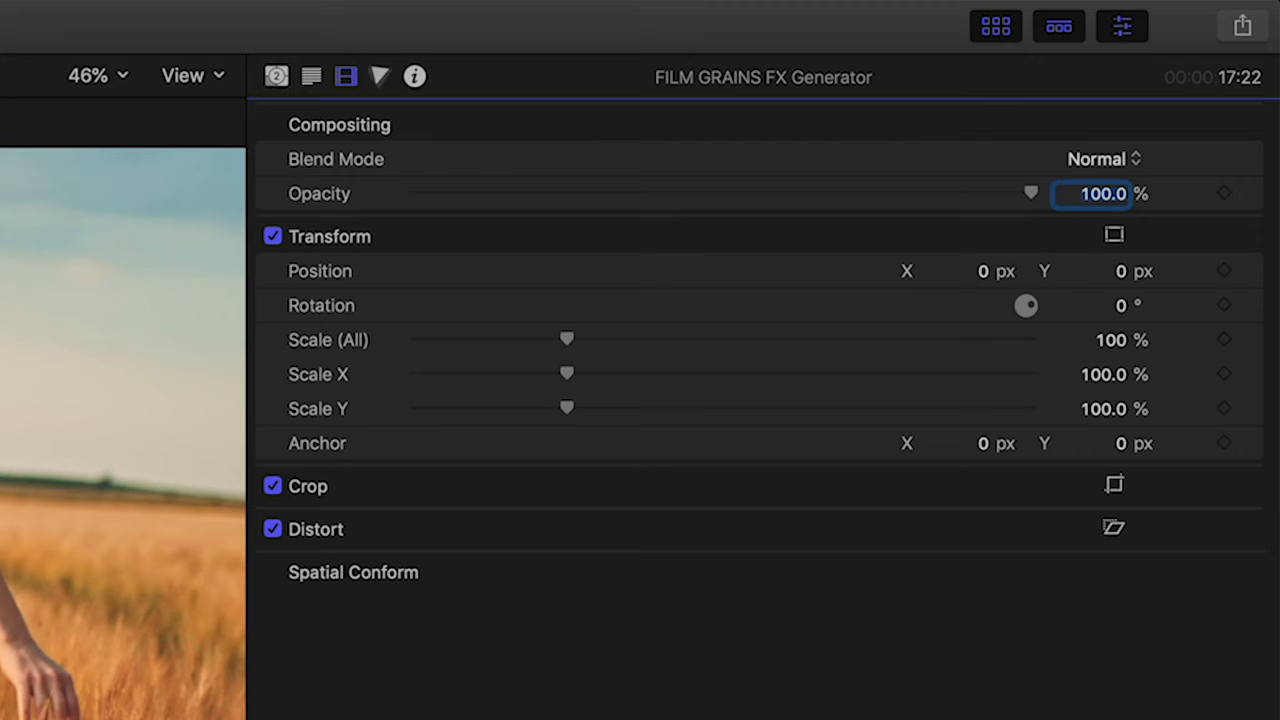
mouse_move(316, 68)
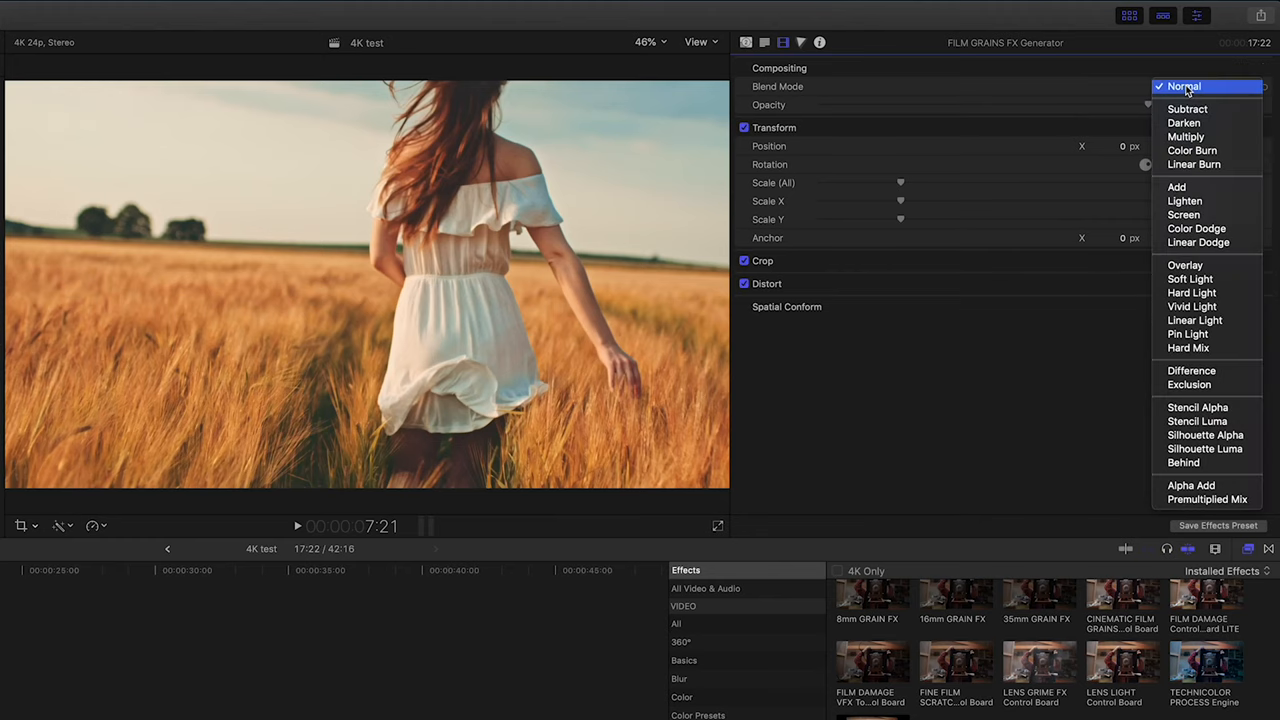
mouse_move(1184, 264)
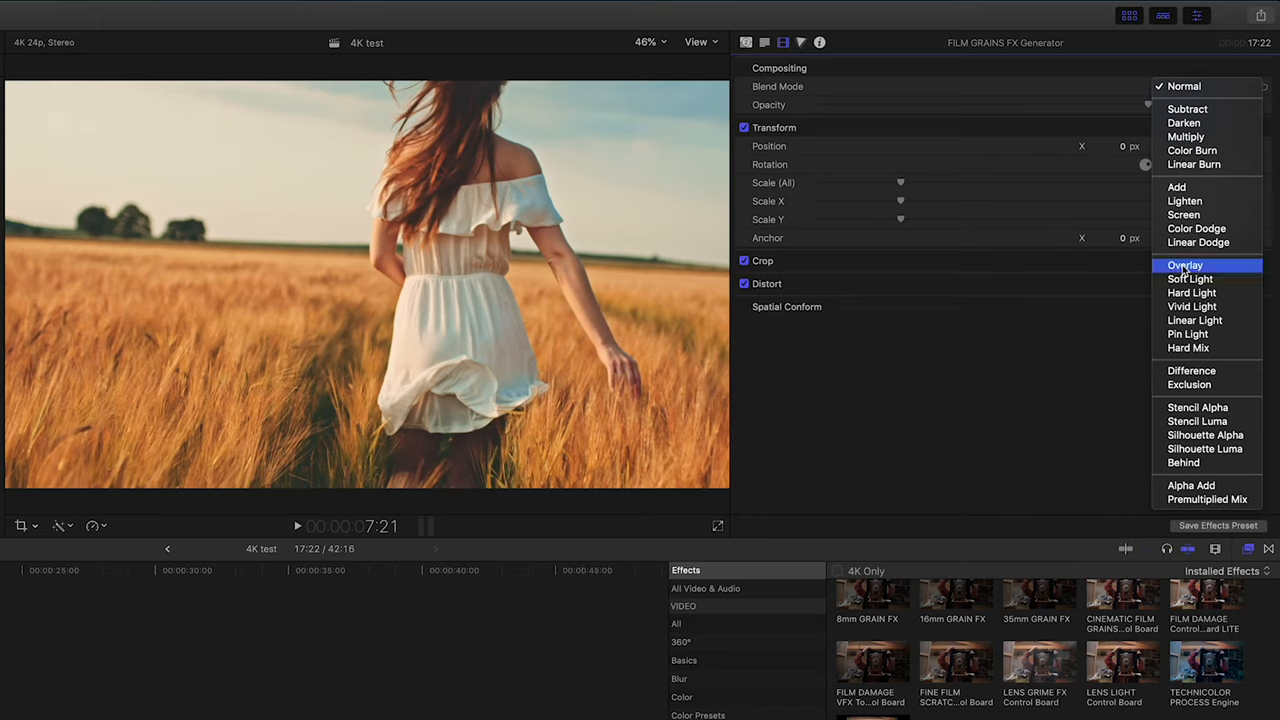
left_click(1184, 264)
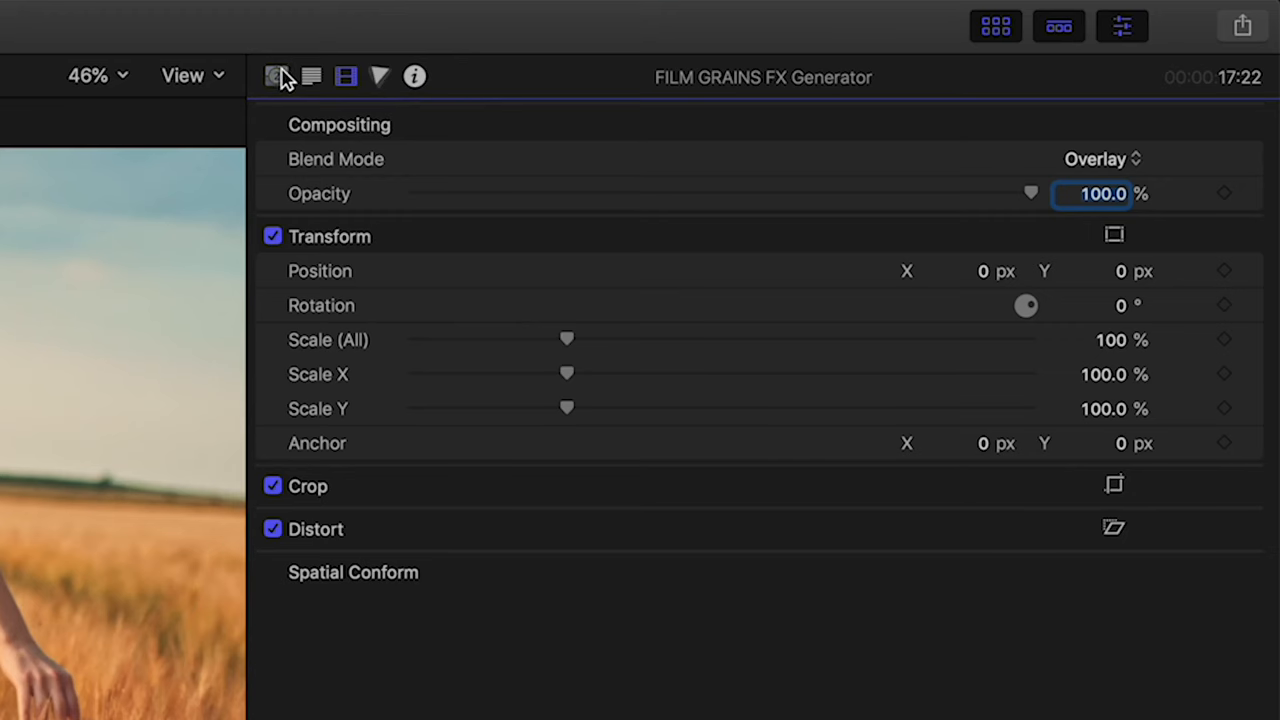
Step: Set 8mm grain opacity to 100 and additive scaler near 172%, then preview playback
left_click(276, 76)
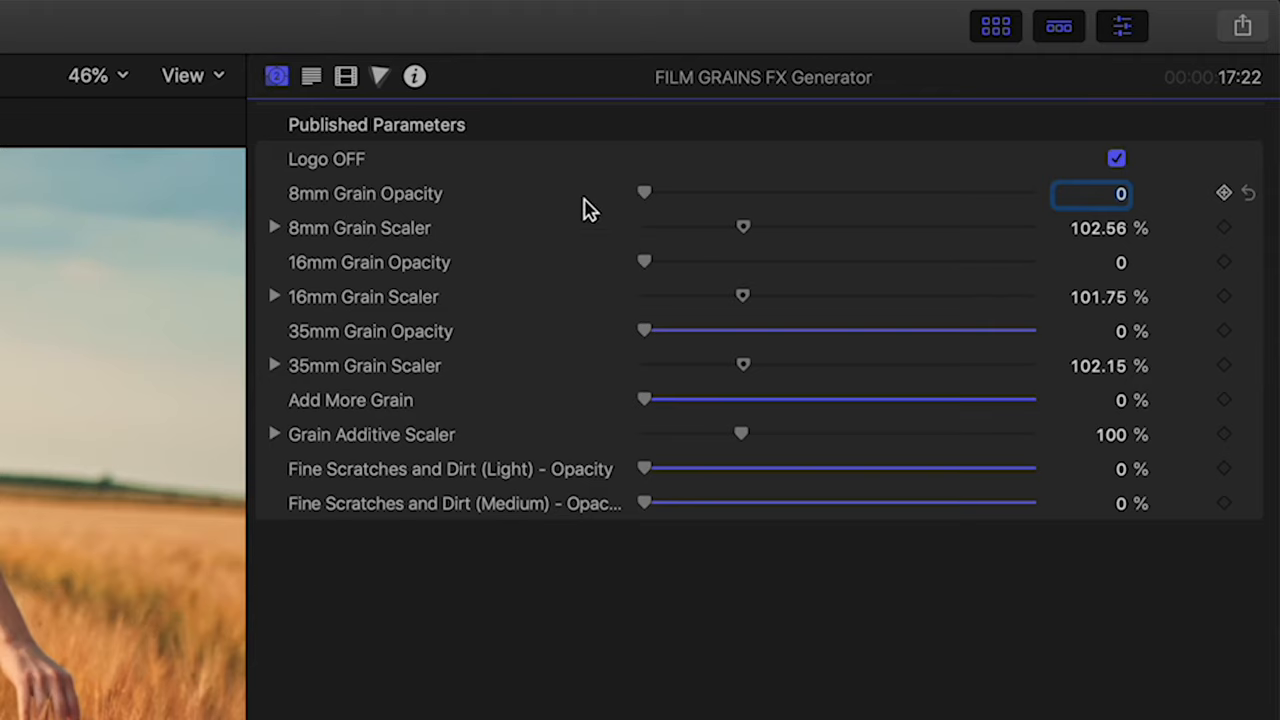
mouse_move(680, 206)
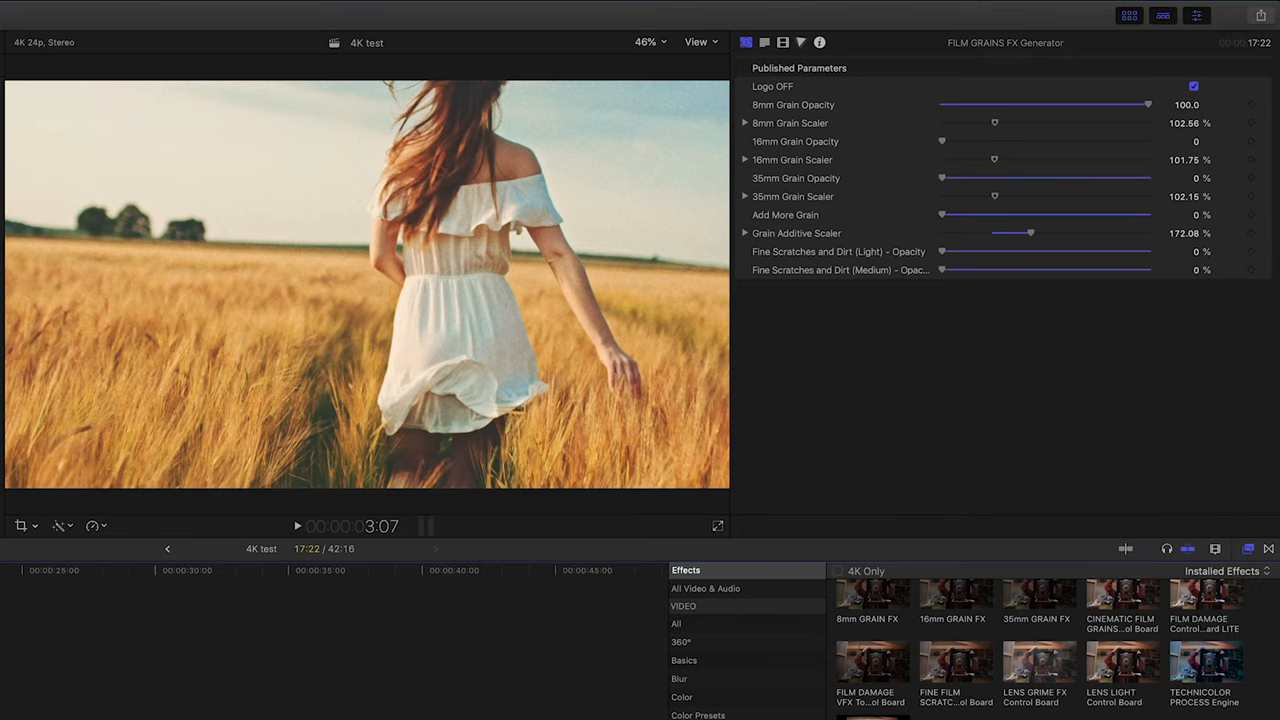
left_click(296, 526)
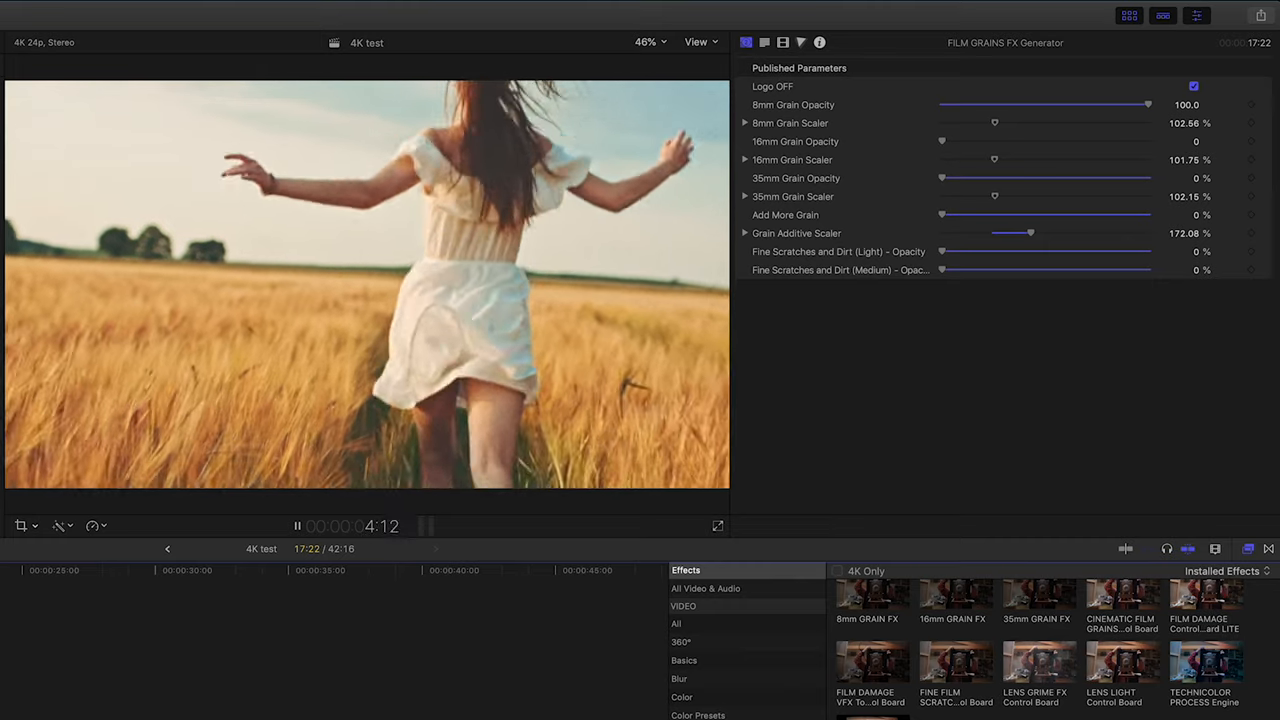